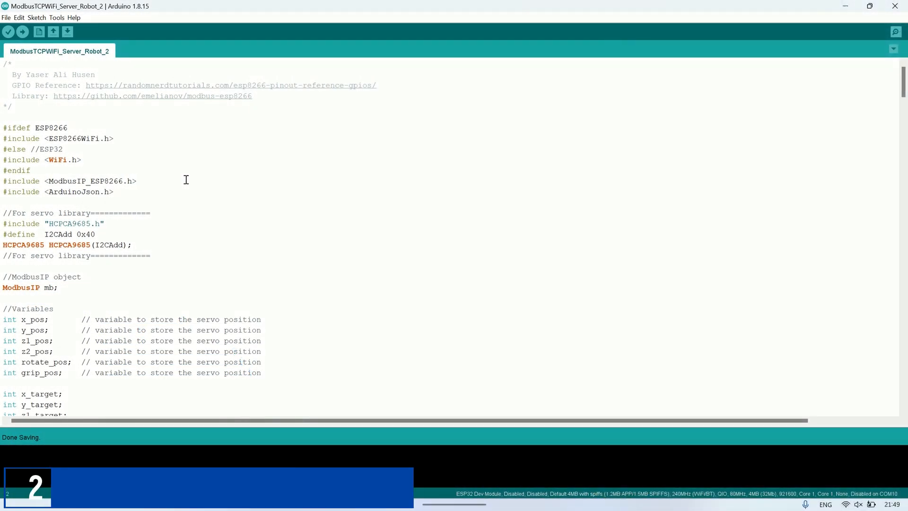
Scroll down through the open code listing to review it section by section
{"action": "left_click_drag", "start_coordinate": [5, 180], "coordinate": [115, 192]}
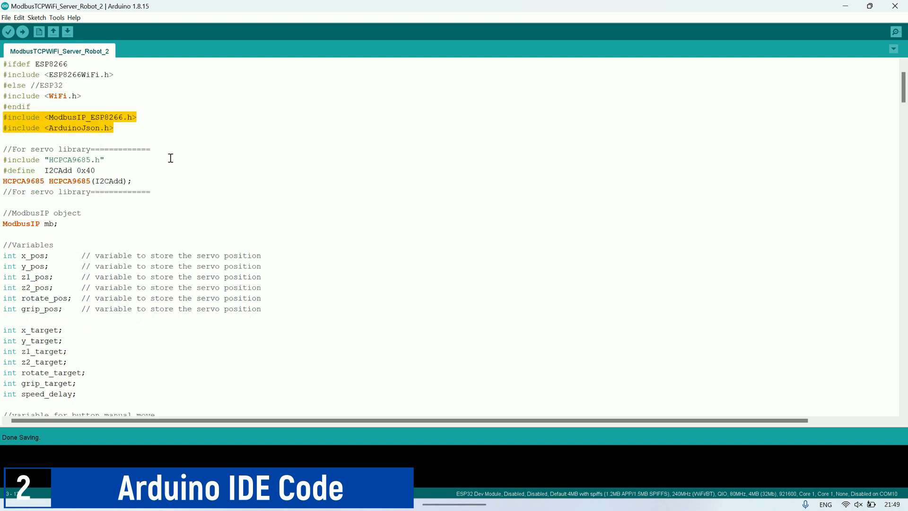
{"action": "left_click", "coordinate": [115, 158]}
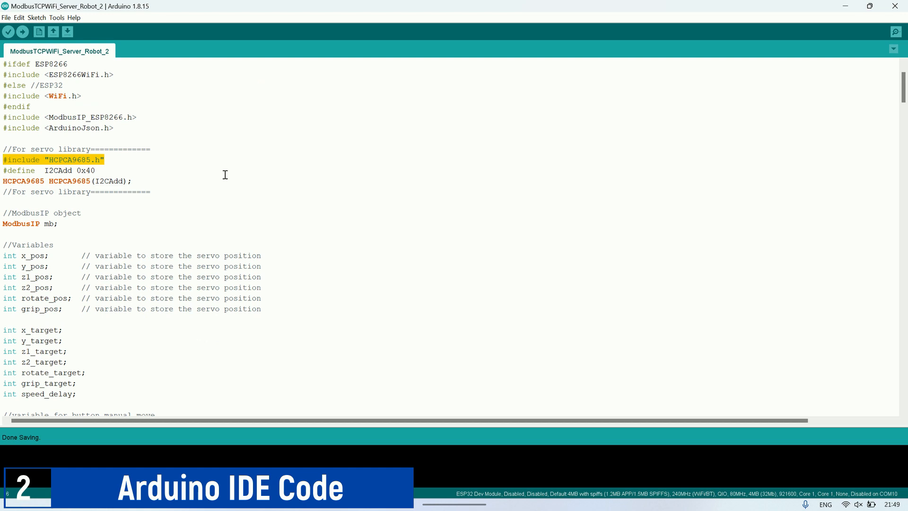
{"action": "scroll", "scroll_direction": "down", "scroll_amount": 3}
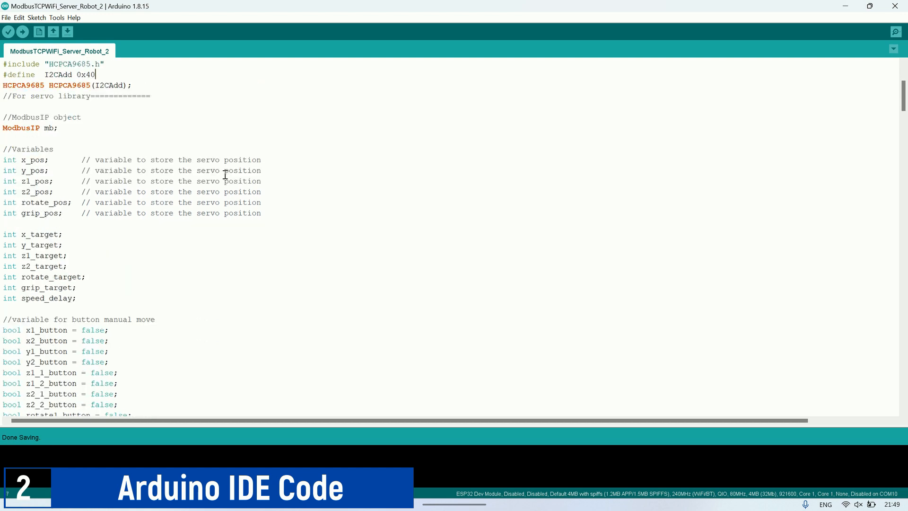
{"action": "scroll", "scroll_direction": "down", "scroll_amount": 3}
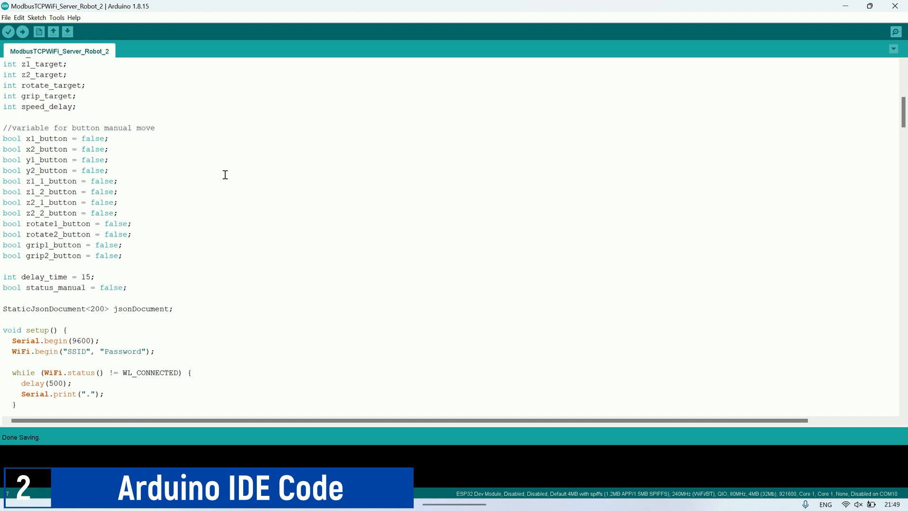
{"action": "scroll", "scroll_direction": "down", "scroll_amount": 3}
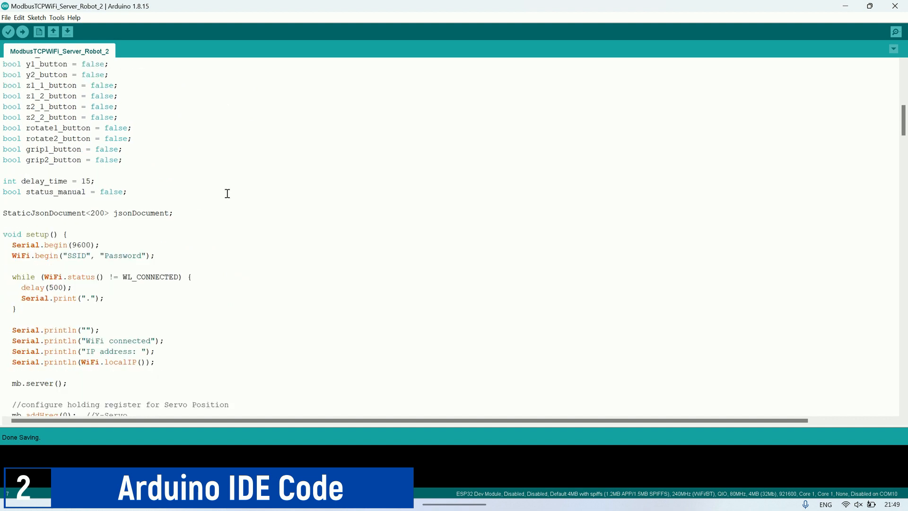
{"action": "scroll", "scroll_direction": "down", "scroll_amount": 3}
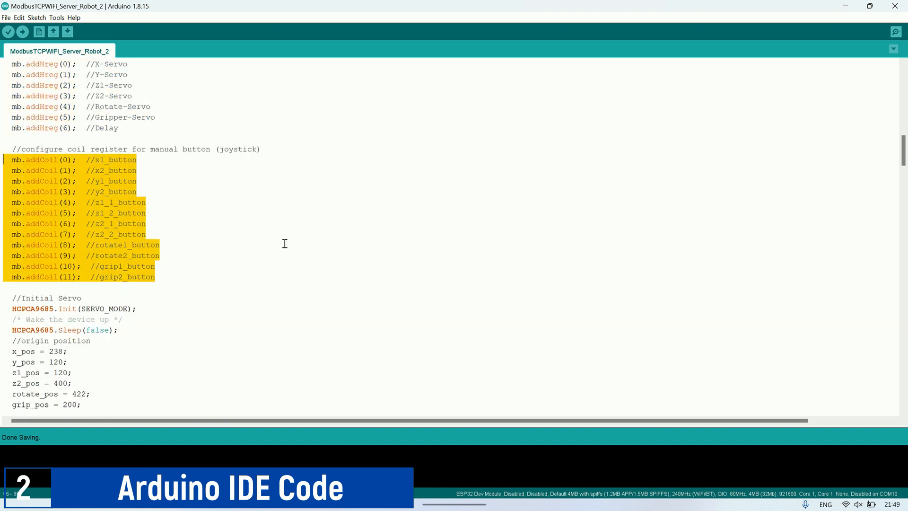
{"action": "scroll", "scroll_direction": "down", "scroll_amount": 3}
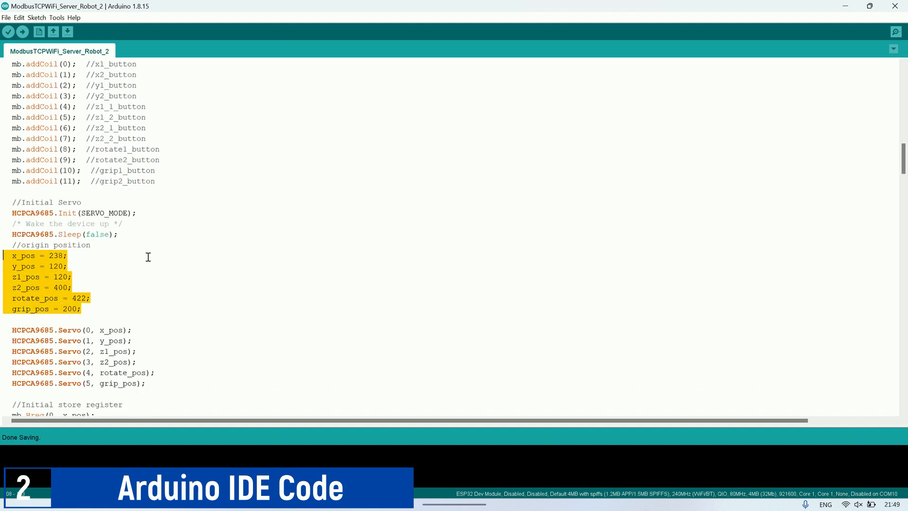
{"action": "scroll", "scroll_direction": "down", "scroll_amount": 3}
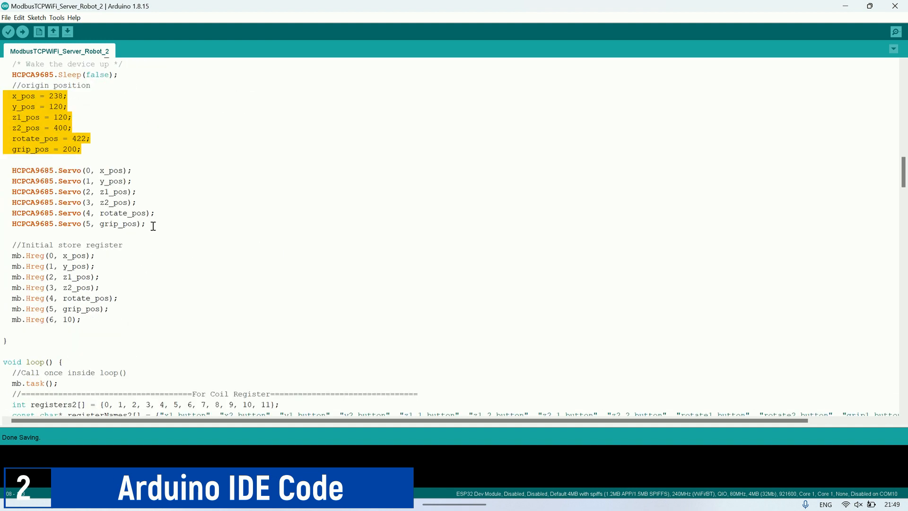
{"action": "left_click", "coordinate": [101, 287]}
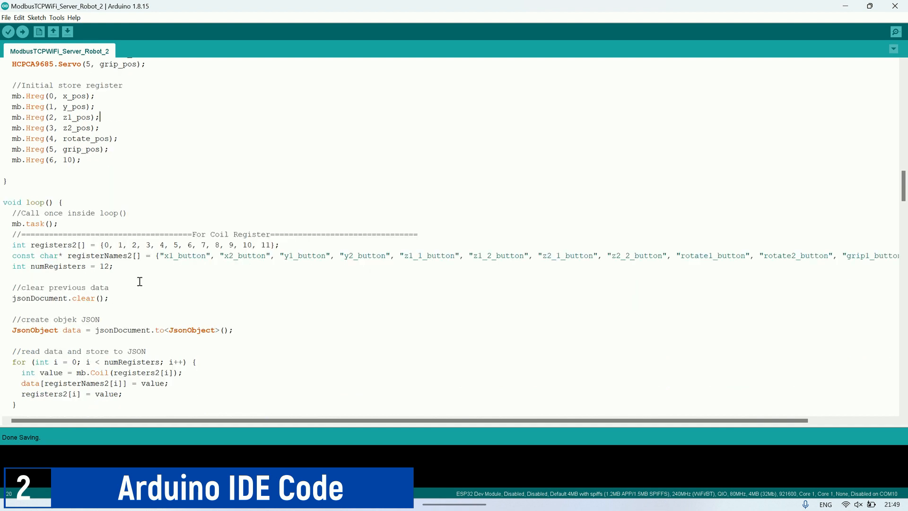
{"action": "scroll", "scroll_direction": "down", "scroll_amount": 3}
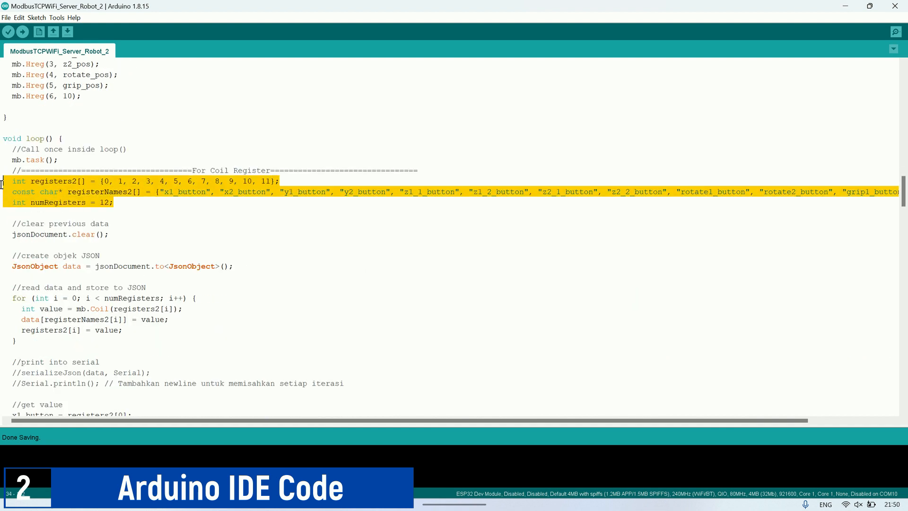
{"action": "scroll", "scroll_direction": "down", "scroll_amount": 3}
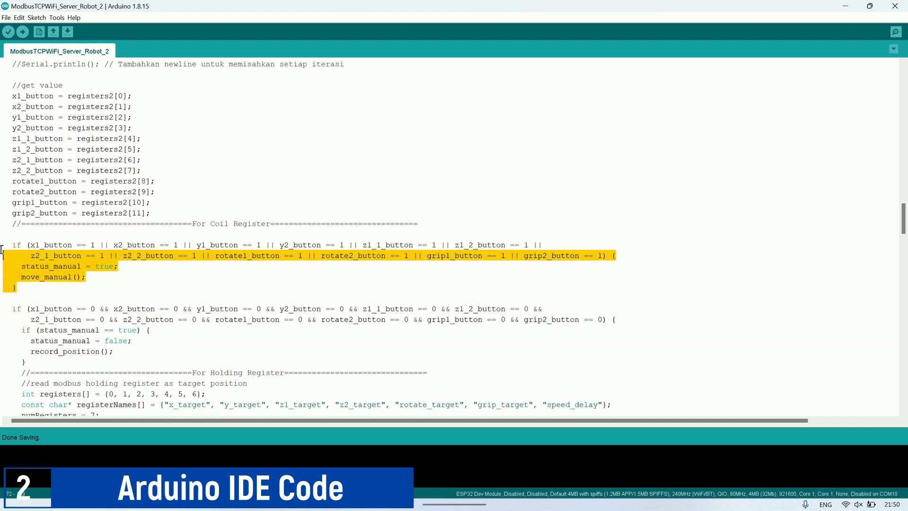
{"action": "left_click", "coordinate": [79, 277]}
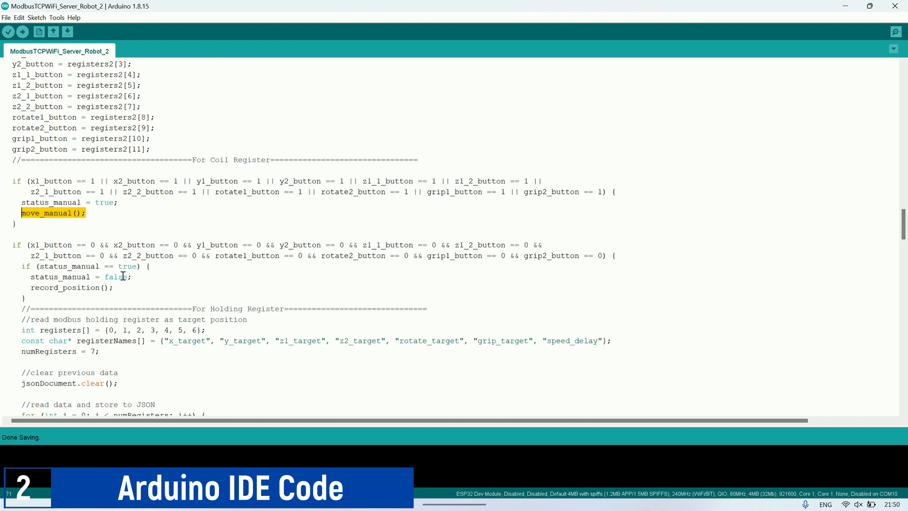
{"action": "scroll", "scroll_direction": "down", "scroll_amount": 3}
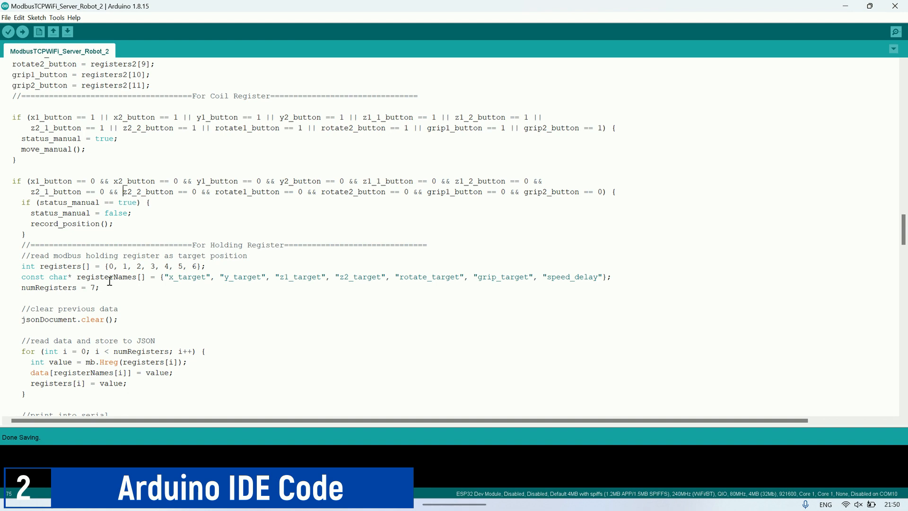
{"action": "scroll", "scroll_direction": "down", "scroll_amount": 3}
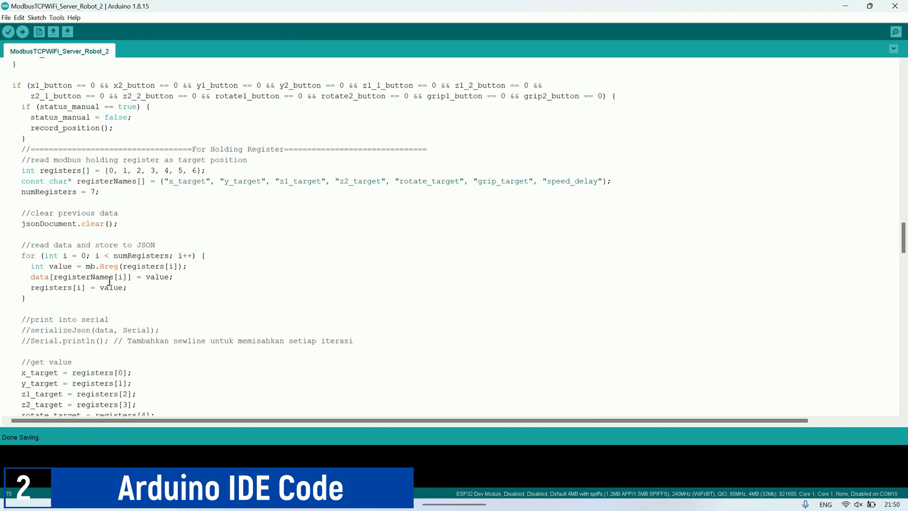
{"action": "scroll", "scroll_direction": "down", "scroll_amount": 3}
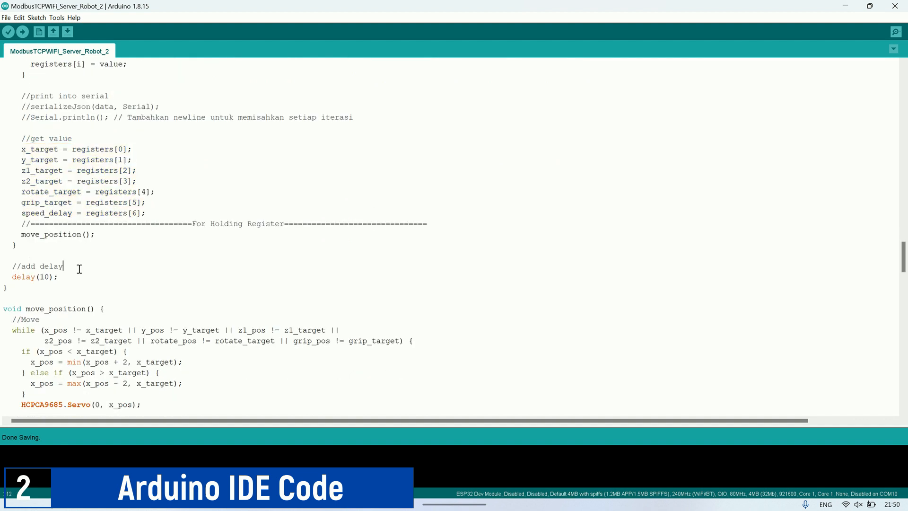
{"action": "scroll", "scroll_direction": "down", "scroll_amount": 3}
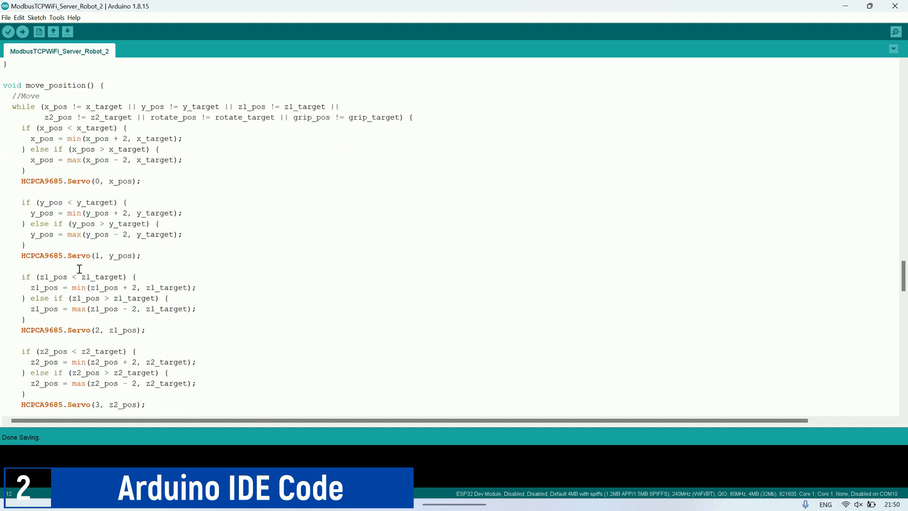
{"action": "scroll", "scroll_direction": "down", "scroll_amount": 3}
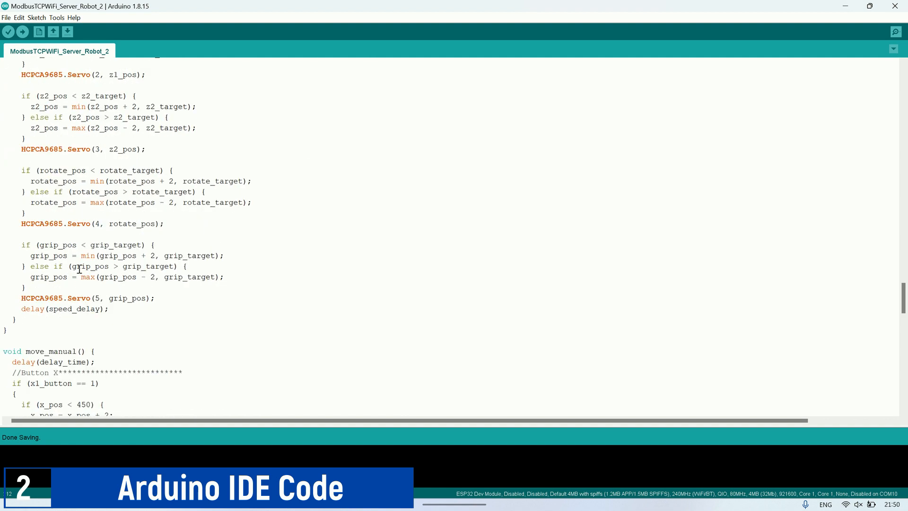
{"action": "scroll", "scroll_direction": "down", "scroll_amount": 3}
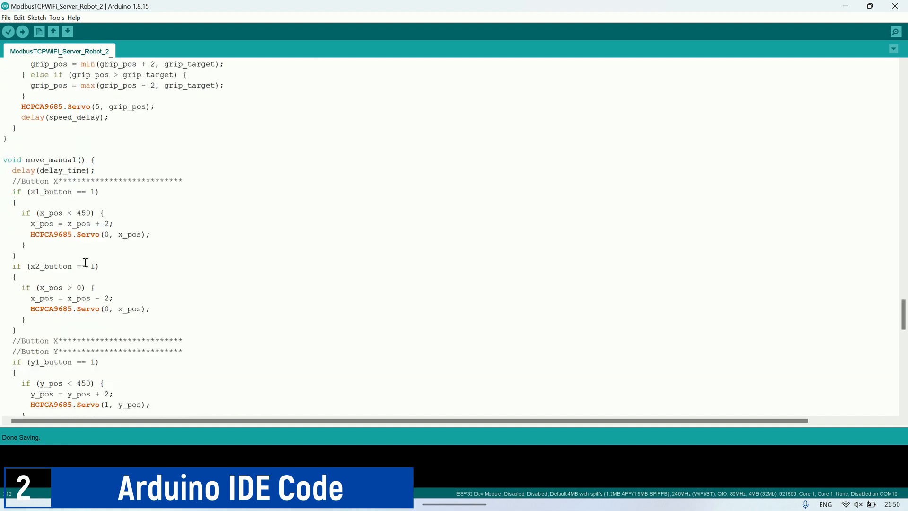
{"action": "scroll", "scroll_direction": "down", "scroll_amount": 3}
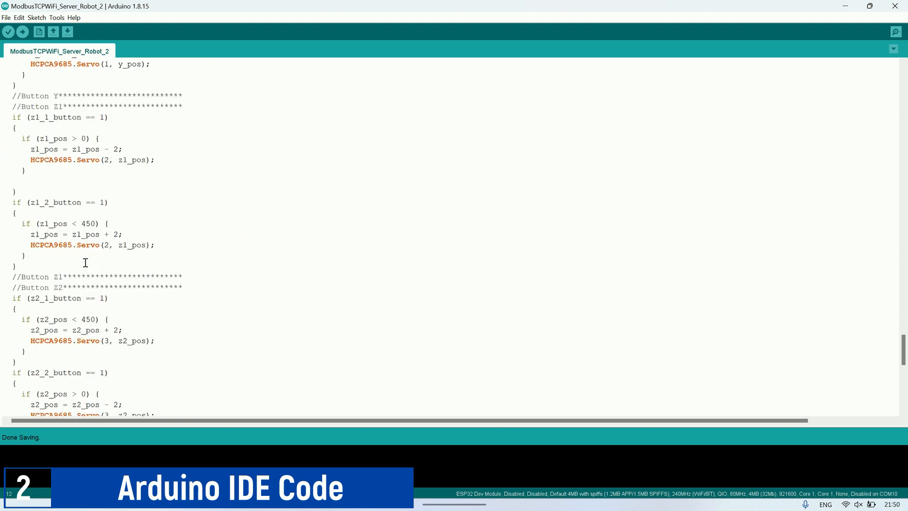
{"action": "scroll", "scroll_direction": "down", "scroll_amount": 3}
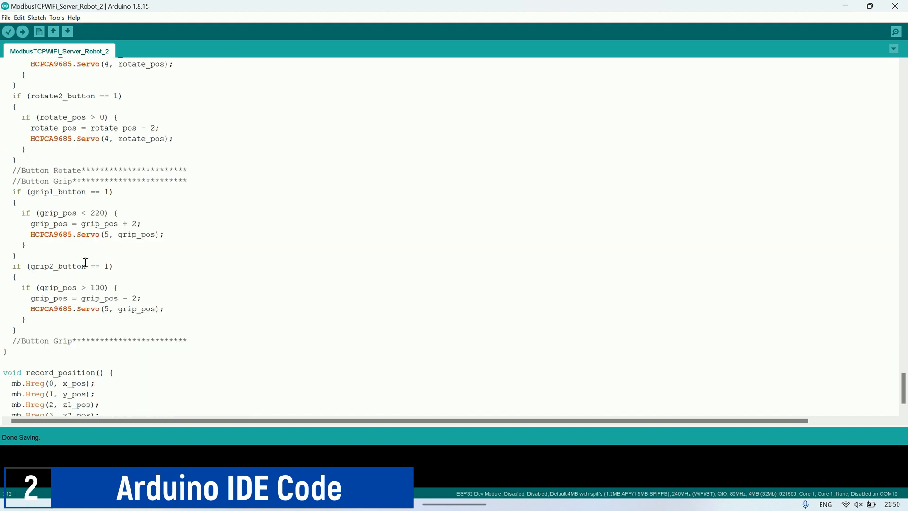
{"action": "scroll", "scroll_direction": "down", "scroll_amount": 3}
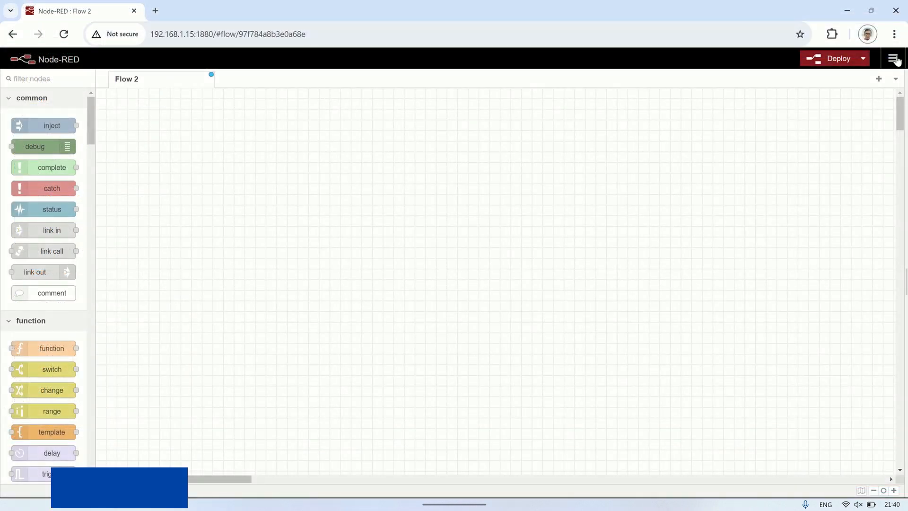
In Manage palette, filter by 'mod' to confirm node-red-contrib-modbus and node-red-contrib-ui-joystick are installed
{"action": "left_click", "coordinate": [893, 58]}
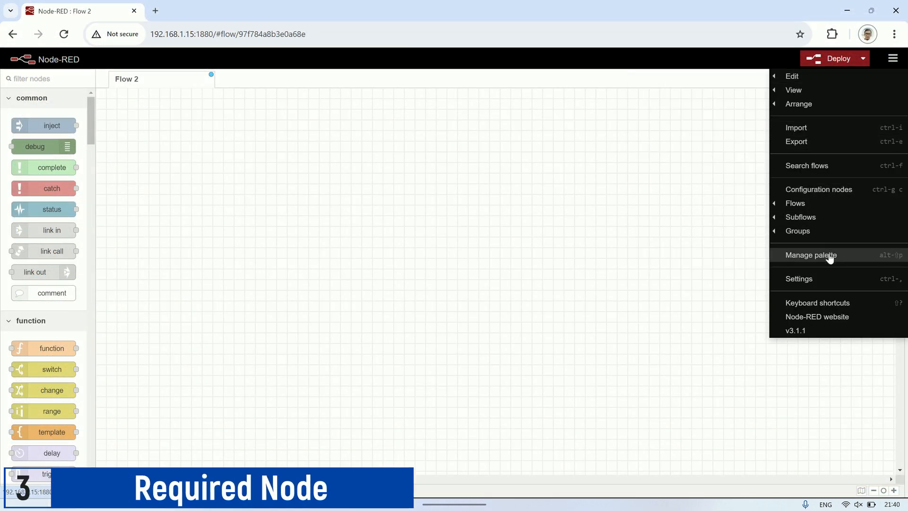
{"action": "left_click", "coordinate": [810, 254]}
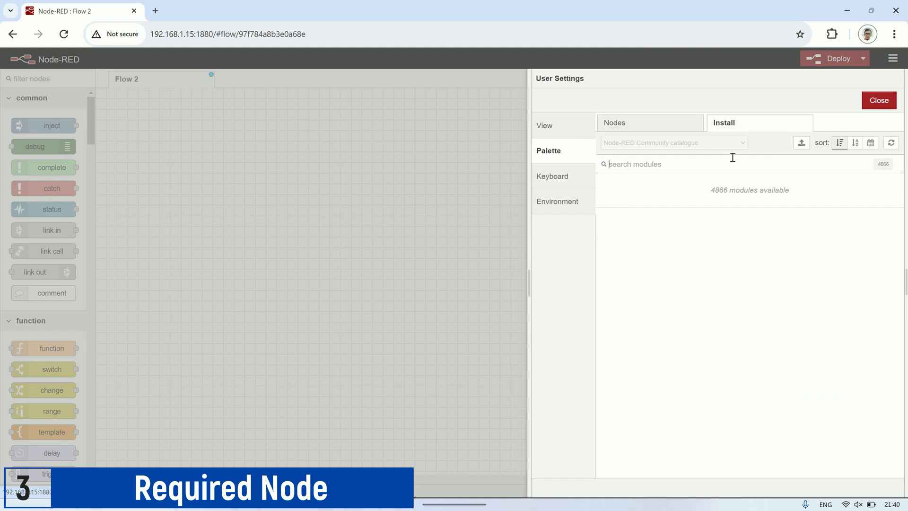
{"action": "type", "text": "modbus"}
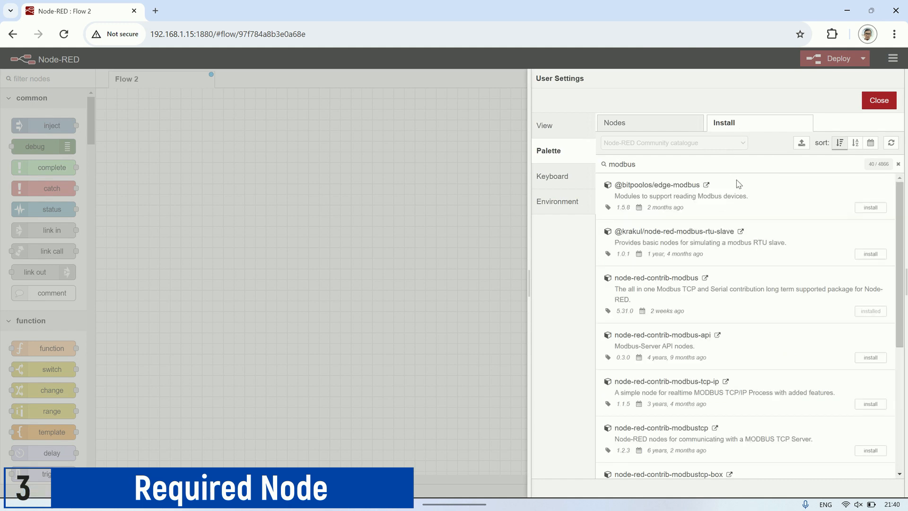
{"action": "mouse_move", "coordinate": [698, 277]}
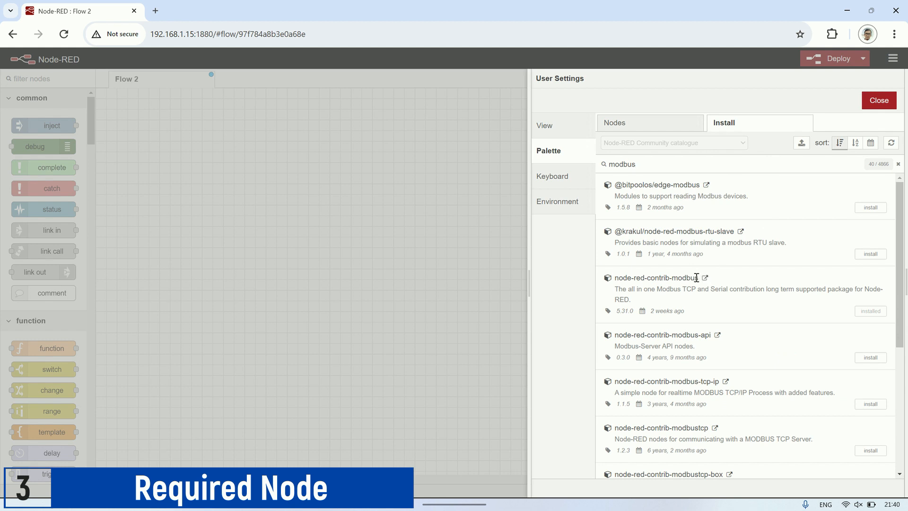
{"action": "double_click", "coordinate": [656, 277]}
{"action": "type", "text": "joystick"}
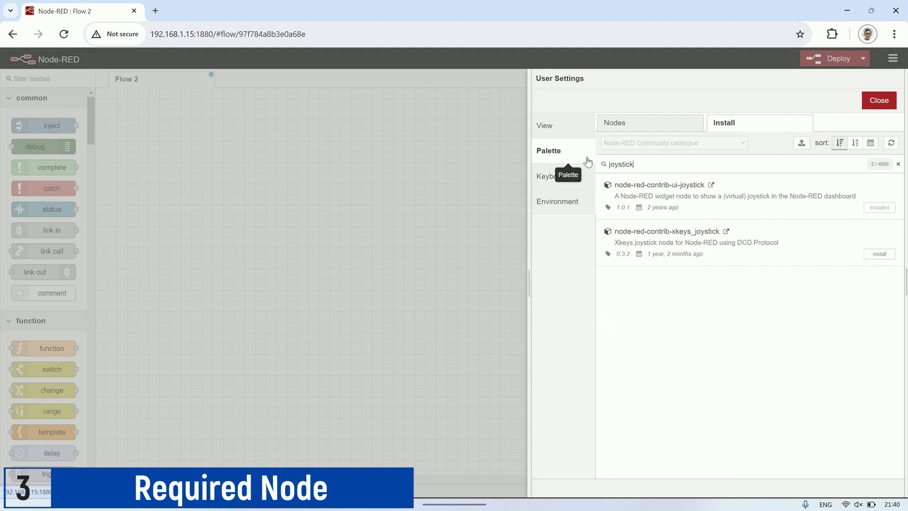
{"action": "mouse_move", "coordinate": [680, 182]}
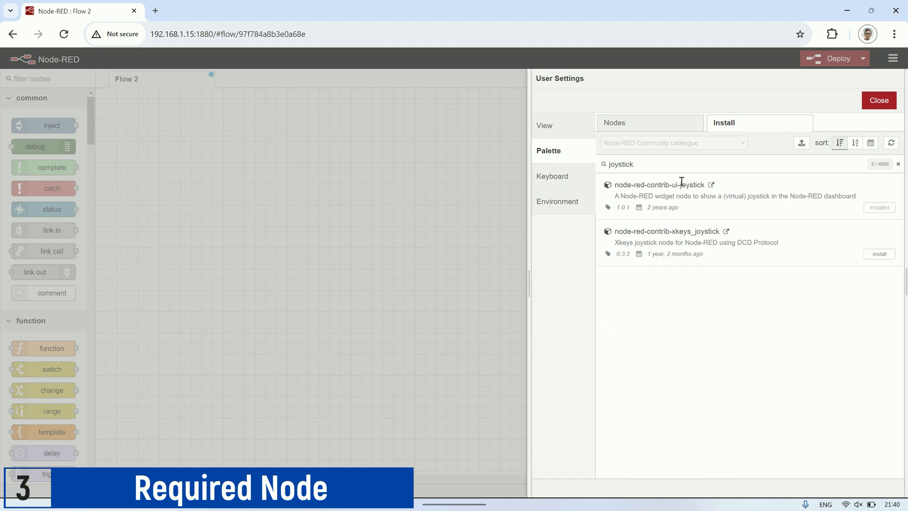
{"action": "double_click", "coordinate": [659, 184]}
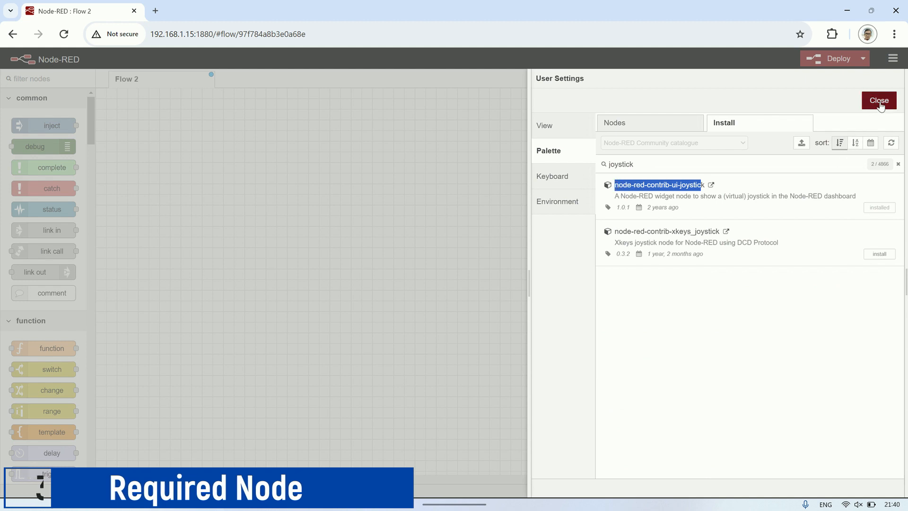
{"action": "left_click", "coordinate": [879, 100]}
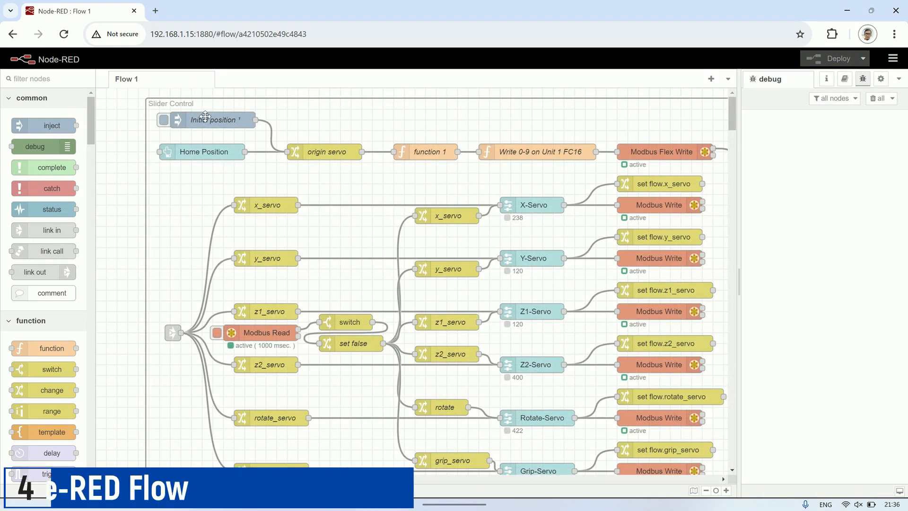
Inspect the Initial position inject node and the origin servo starting values
{"action": "double_click", "coordinate": [215, 120]}
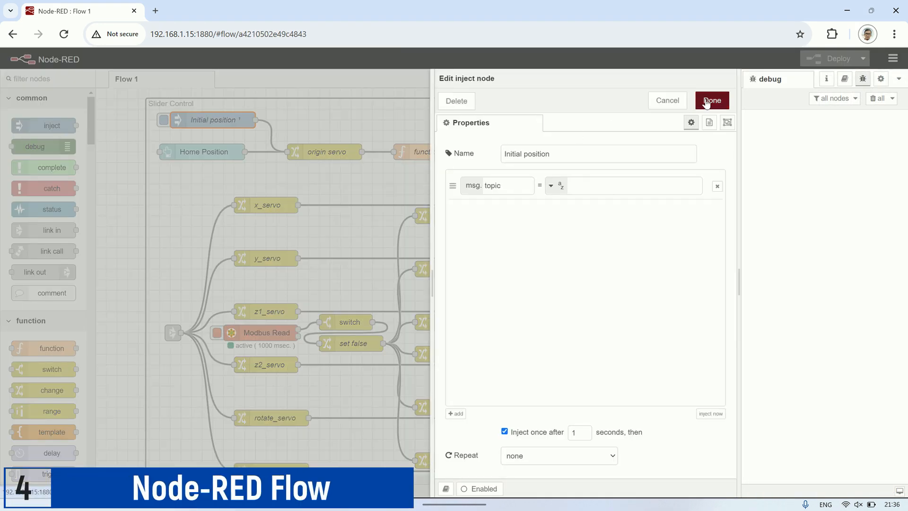
{"action": "left_click", "coordinate": [711, 101]}
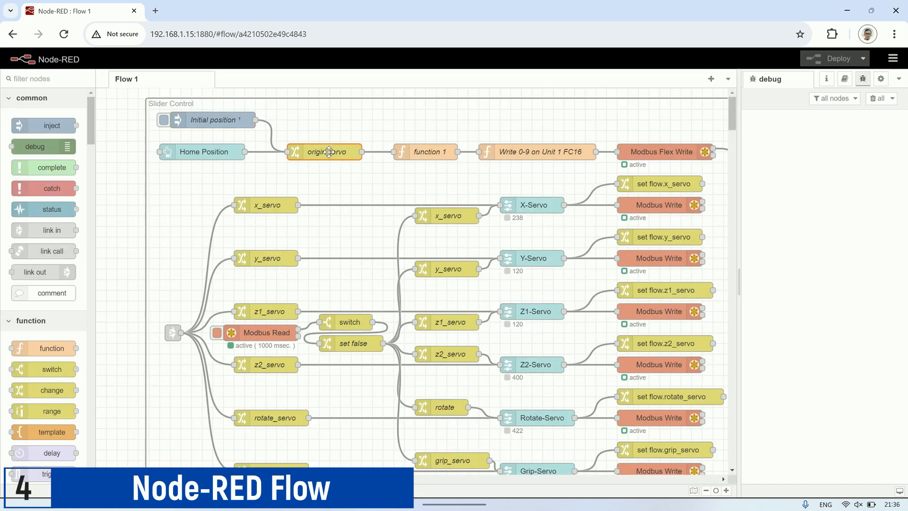
{"action": "double_click", "coordinate": [327, 151]}
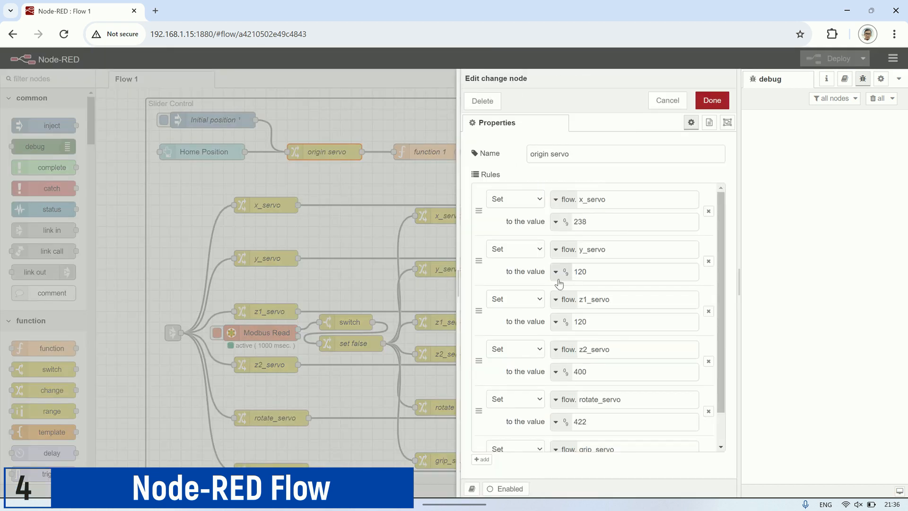
{"action": "scroll", "scroll_direction": "down", "scroll_amount": 3}
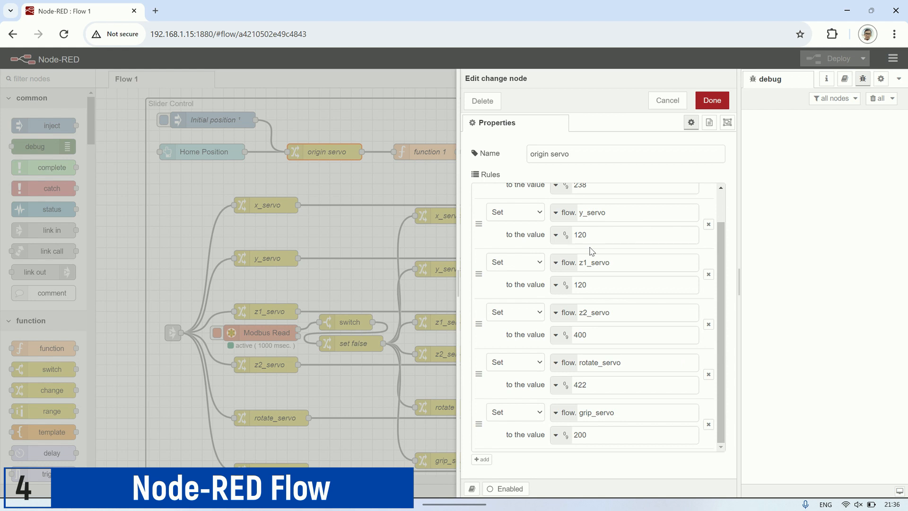
{"action": "left_click", "coordinate": [711, 100]}
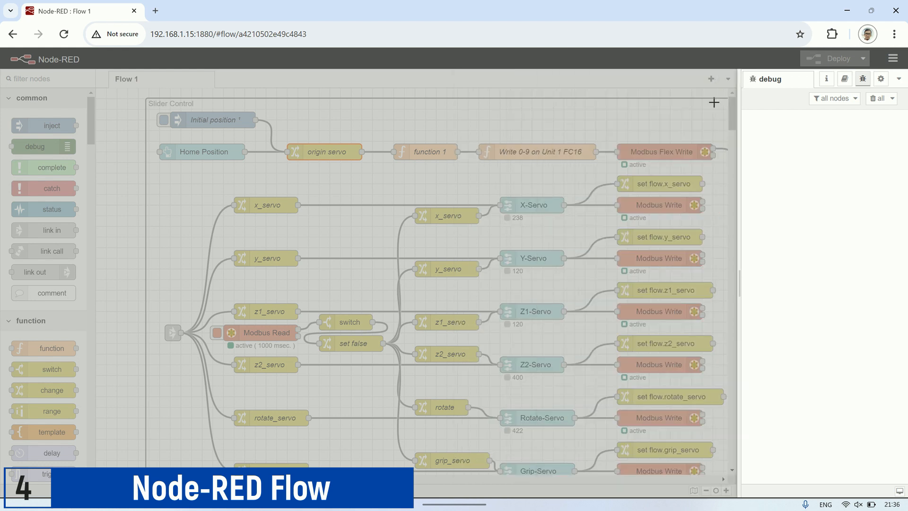
Review the code of function 1 and the Write 0-9 on Unit 1 FC16 function
{"action": "double_click", "coordinate": [425, 151]}
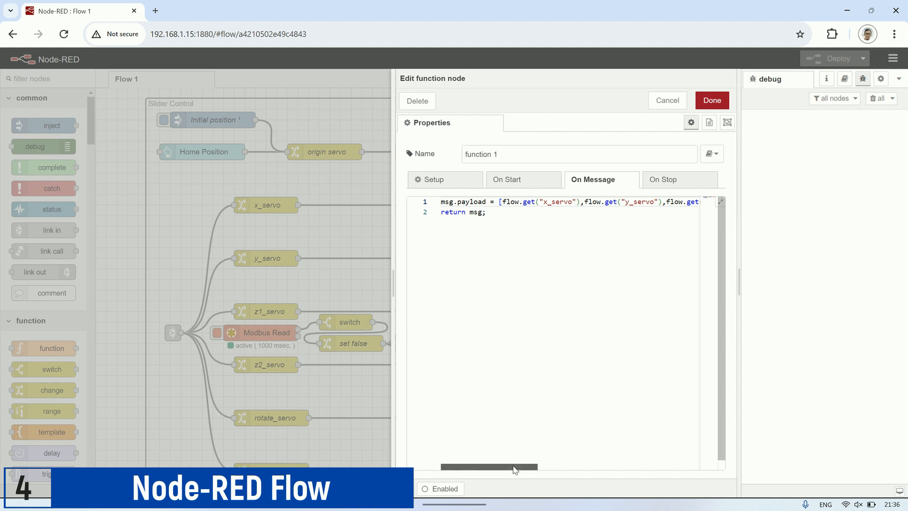
{"action": "scroll", "scroll_direction": "right", "scroll_amount": 3}
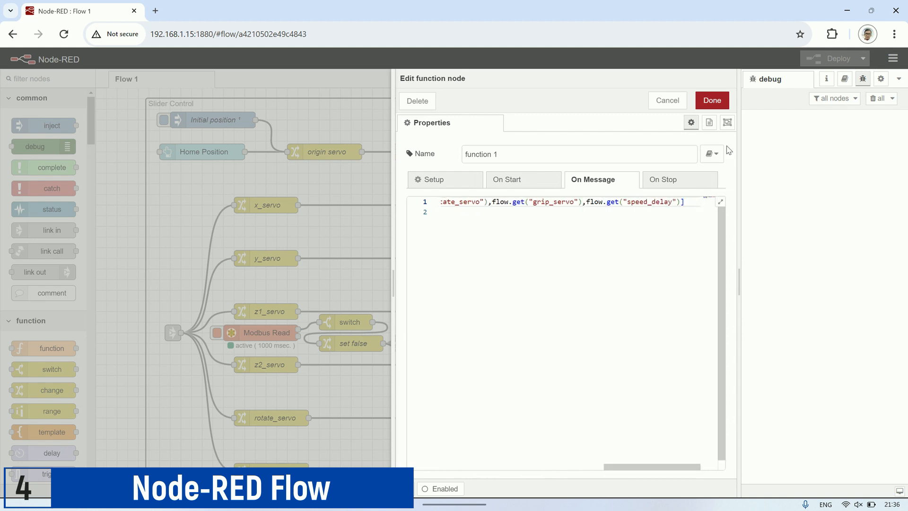
{"action": "left_click", "coordinate": [711, 100]}
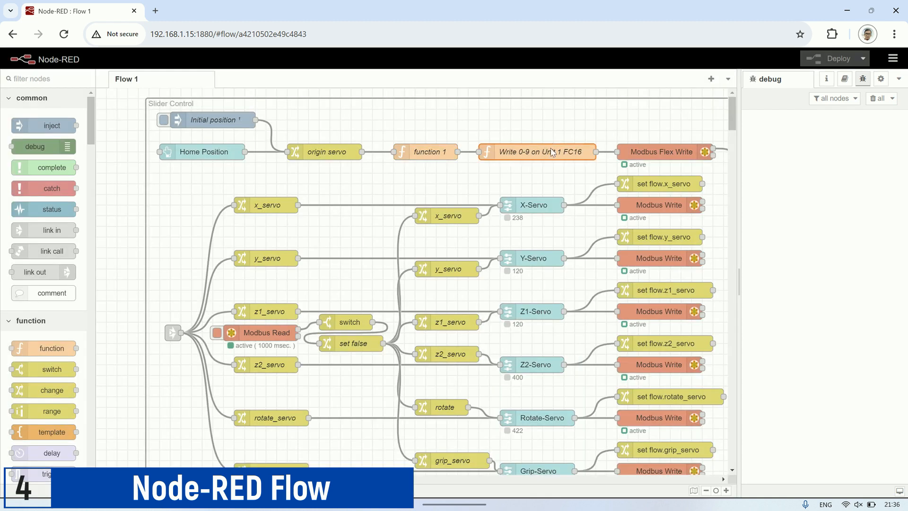
{"action": "double_click", "coordinate": [536, 151]}
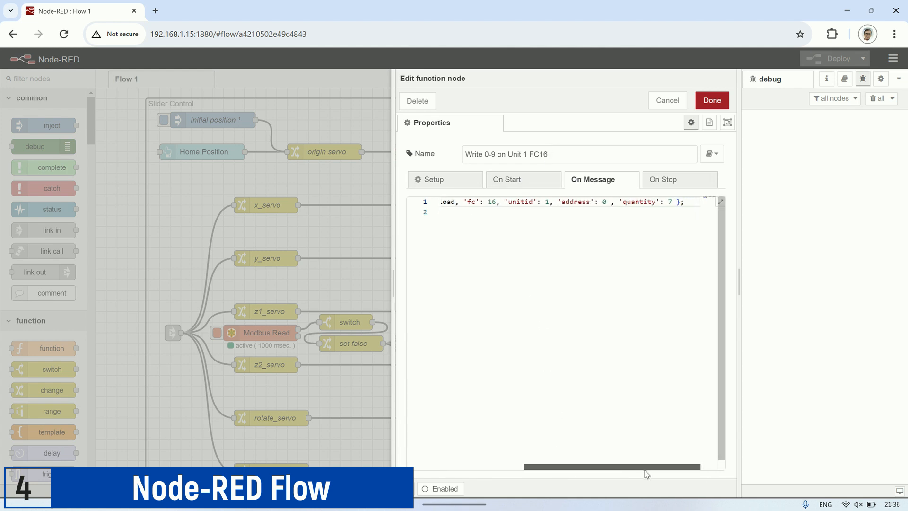
{"action": "left_click", "coordinate": [711, 101]}
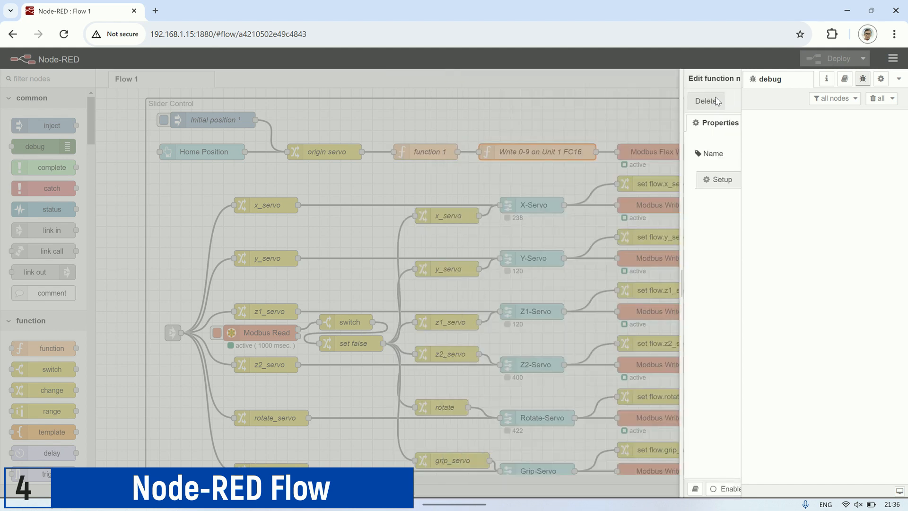
View the Modbus Flex Write server: ESP8266 Robot modbus-client at 192.168.1.12, port 502
{"action": "double_click", "coordinate": [647, 151]}
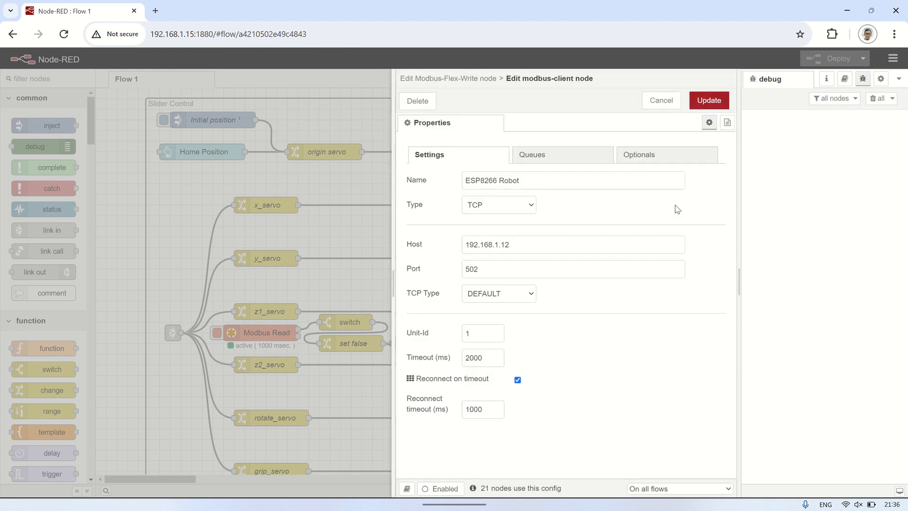
{"action": "triple_click", "coordinate": [572, 244]}
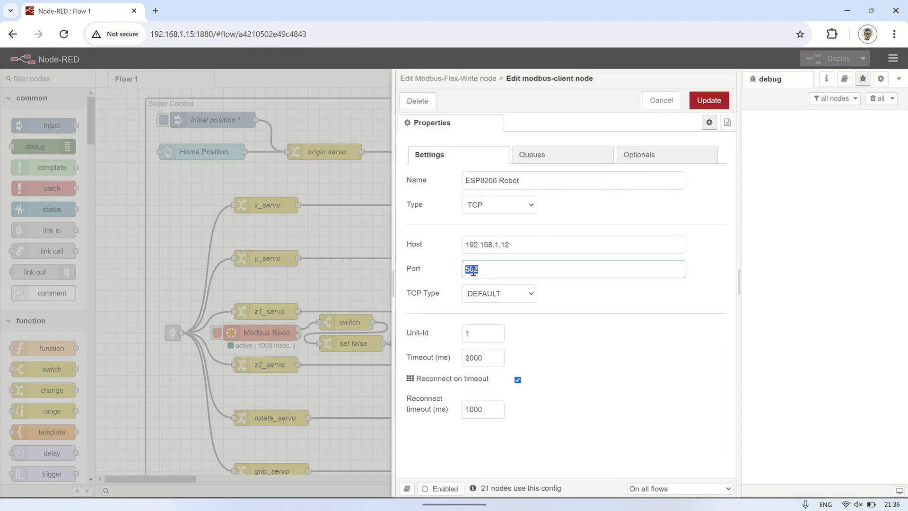
{"action": "left_click", "coordinate": [708, 101]}
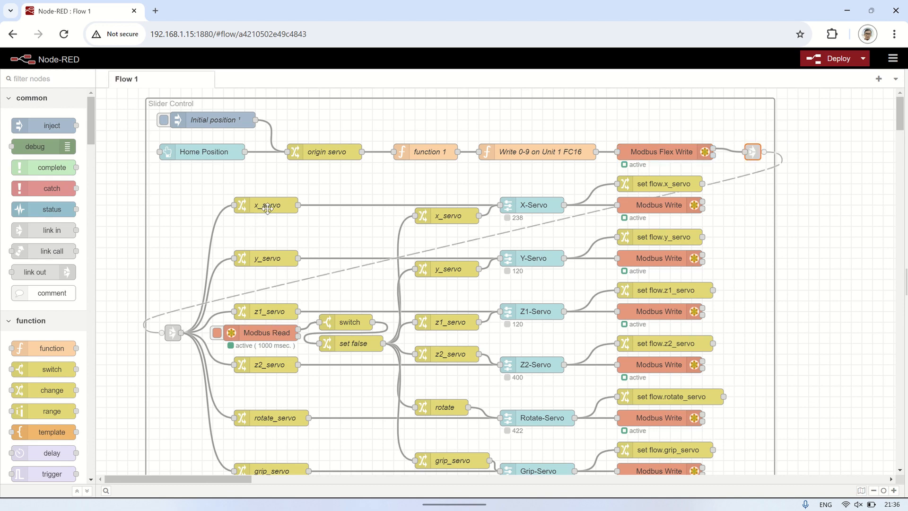
{"action": "double_click", "coordinate": [266, 205]}
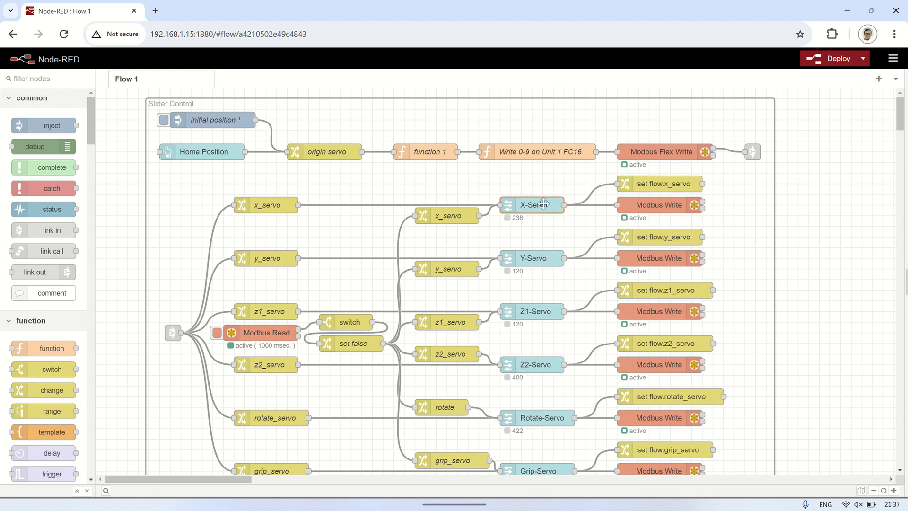
{"action": "double_click", "coordinate": [531, 204]}
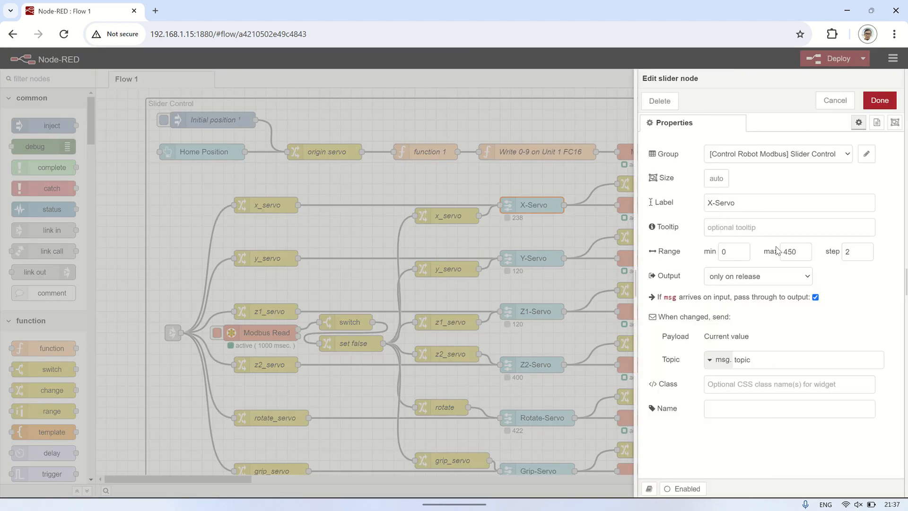
{"action": "triple_click", "coordinate": [793, 252]}
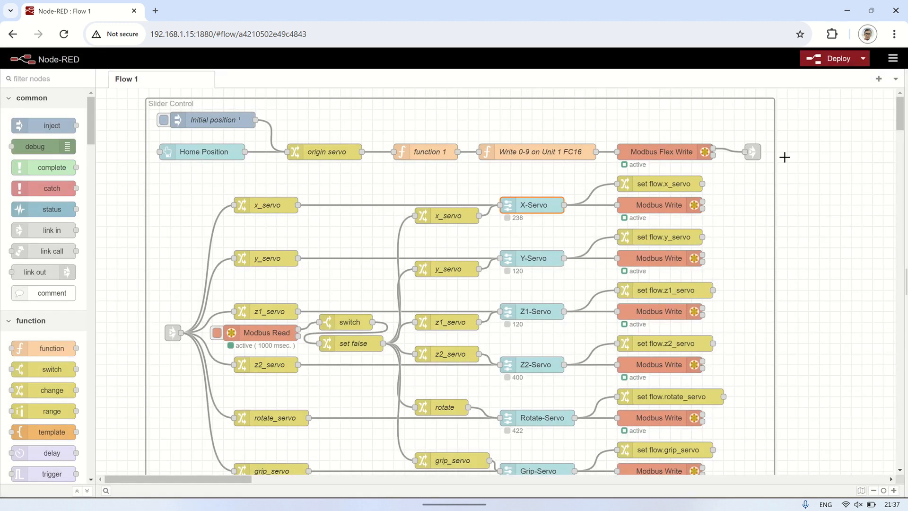
{"action": "double_click", "coordinate": [658, 204]}
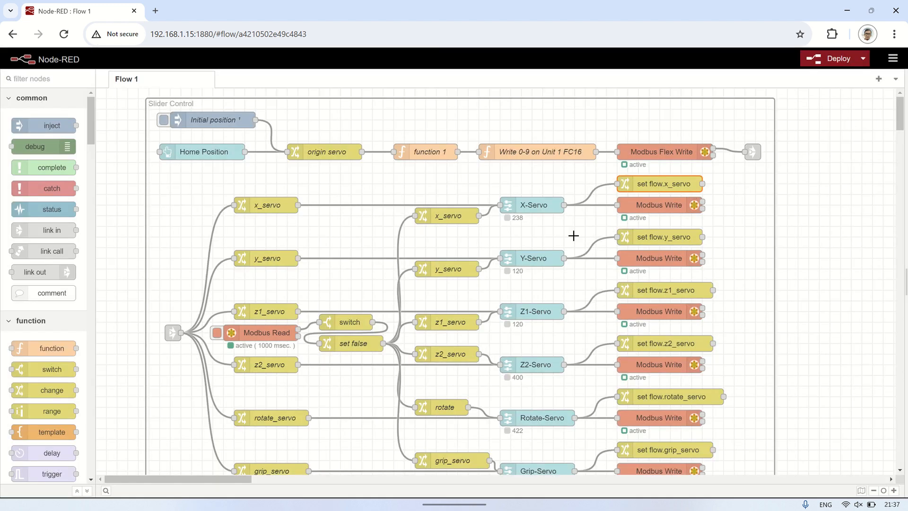
{"action": "double_click", "coordinate": [532, 258]}
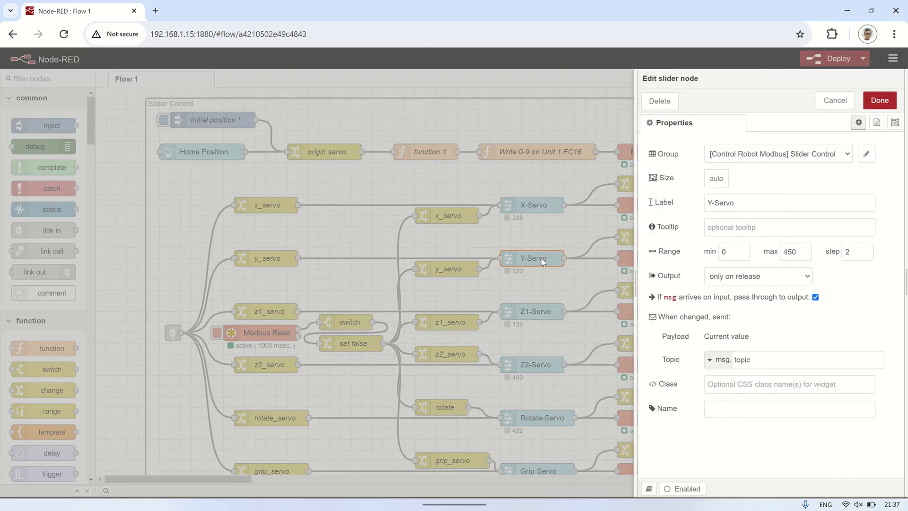
{"action": "left_click", "coordinate": [878, 100]}
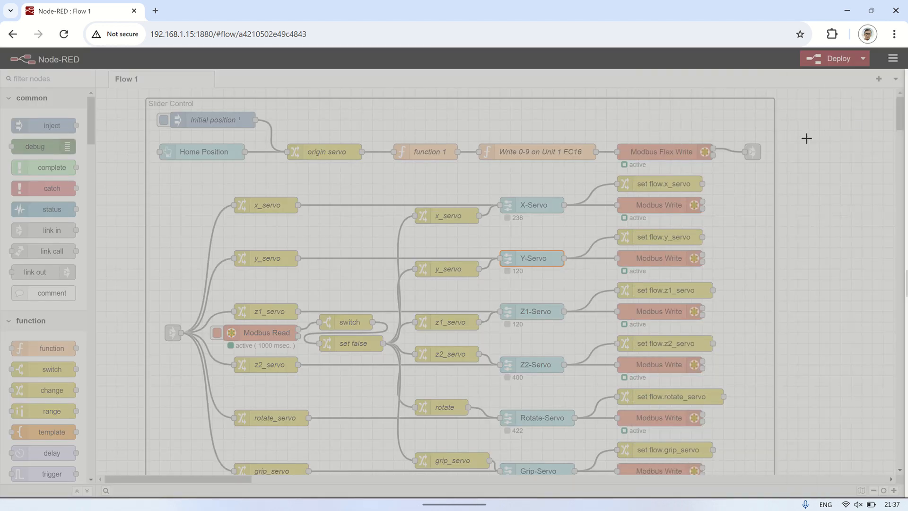
{"action": "double_click", "coordinate": [658, 204]}
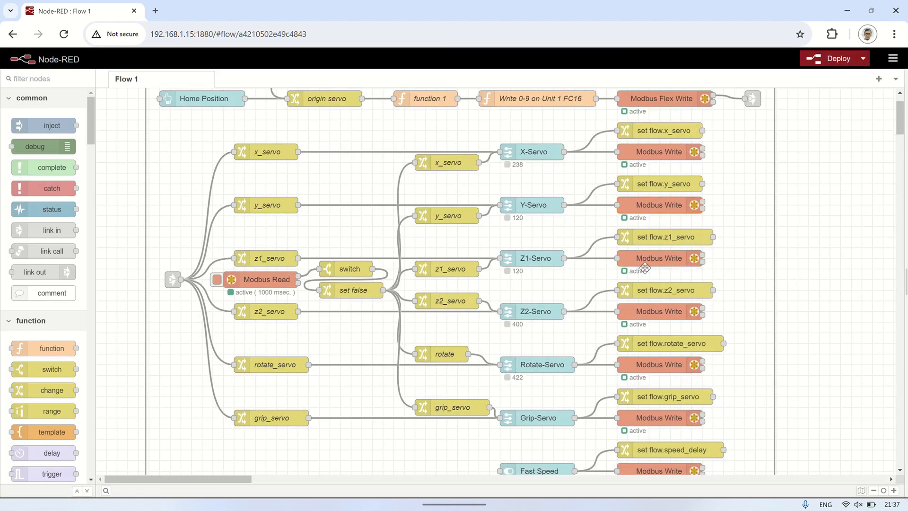
{"action": "double_click", "coordinate": [535, 257]}
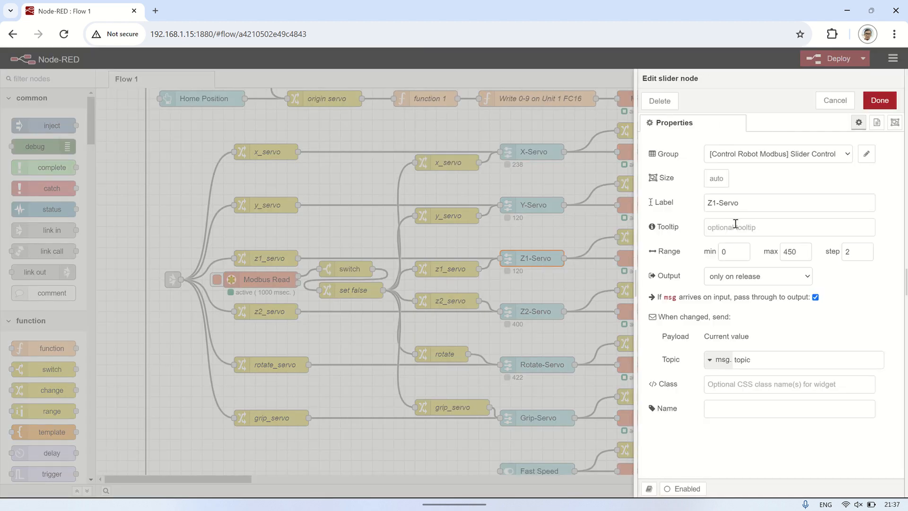
{"action": "left_click", "coordinate": [834, 100]}
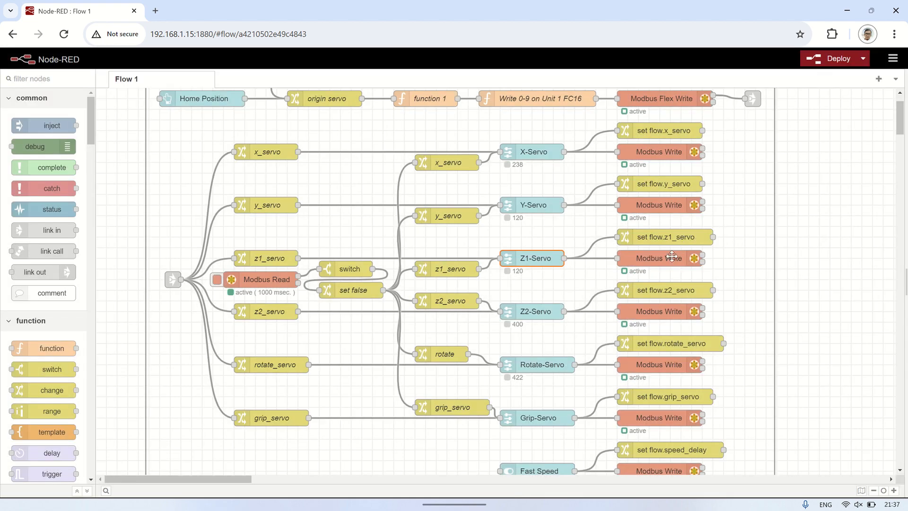
{"action": "double_click", "coordinate": [658, 257]}
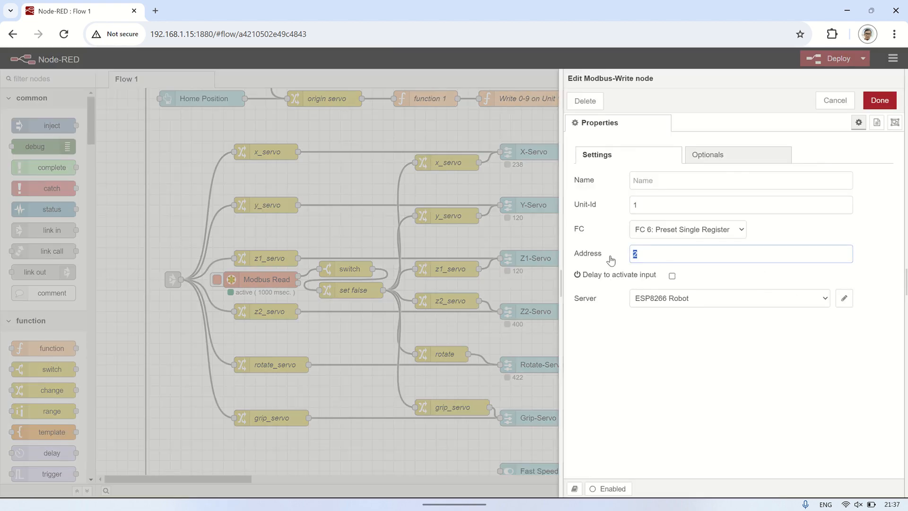
{"action": "left_click", "coordinate": [878, 100]}
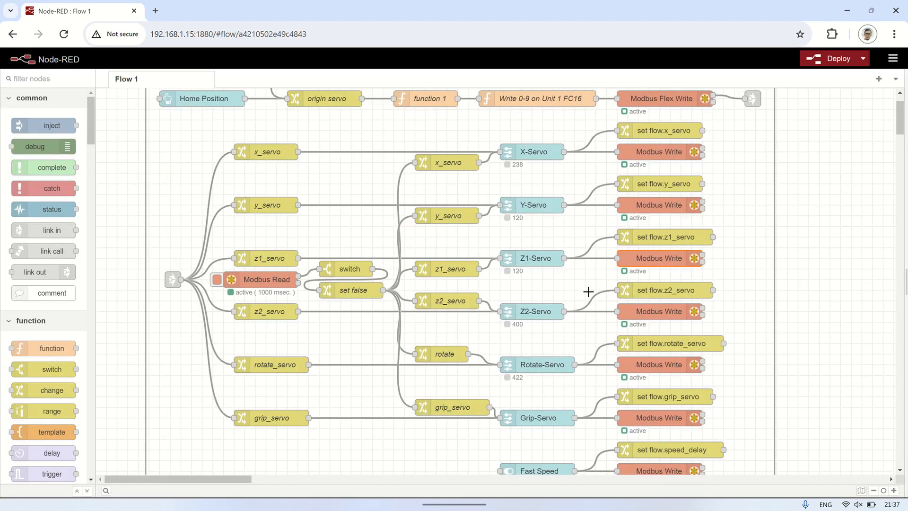
{"action": "double_click", "coordinate": [538, 312]}
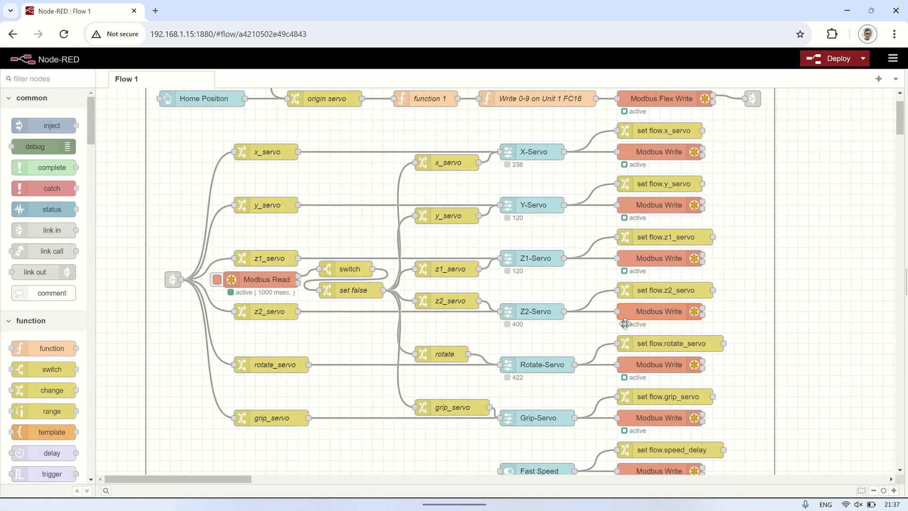
{"action": "scroll", "scroll_direction": "down", "scroll_amount": 3}
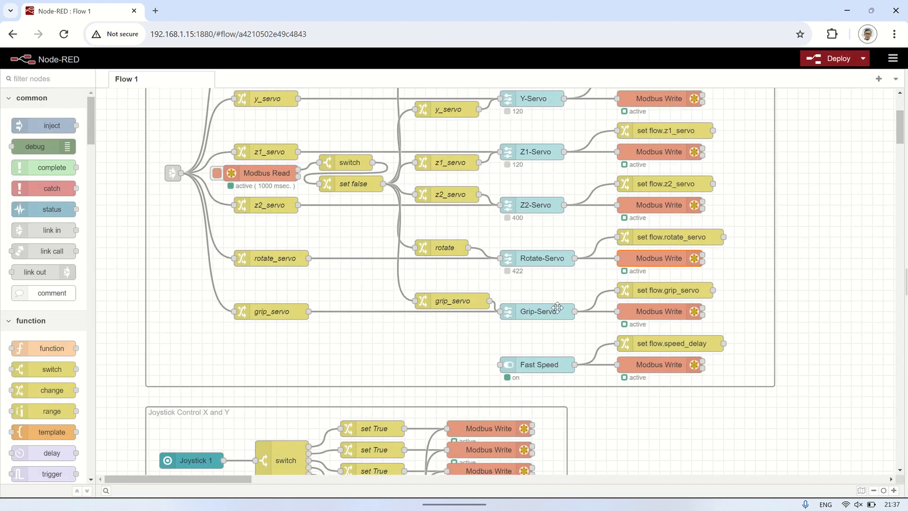
{"action": "double_click", "coordinate": [535, 311]}
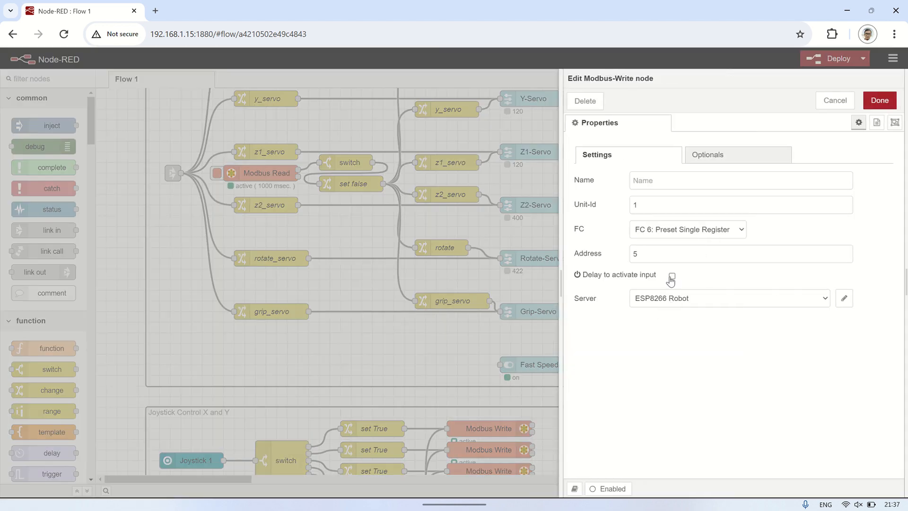
{"action": "left_click", "coordinate": [739, 253]}
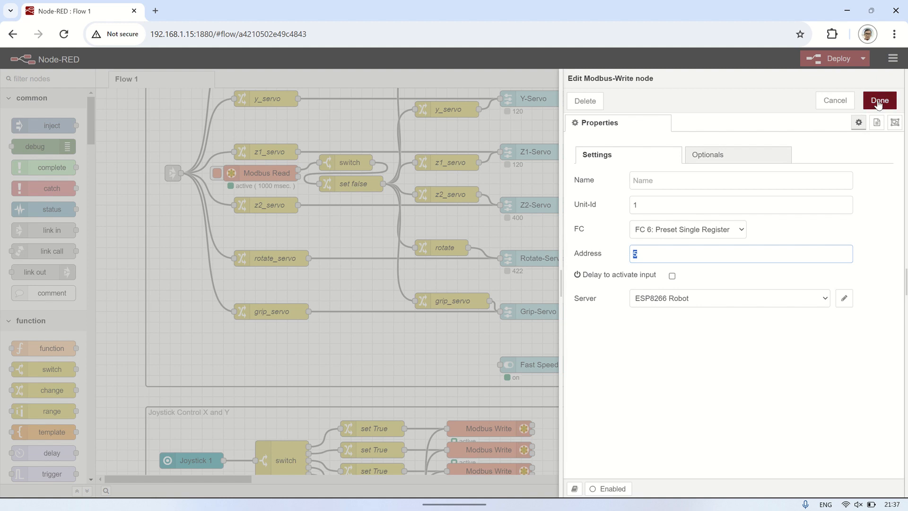
{"action": "left_click", "coordinate": [878, 100]}
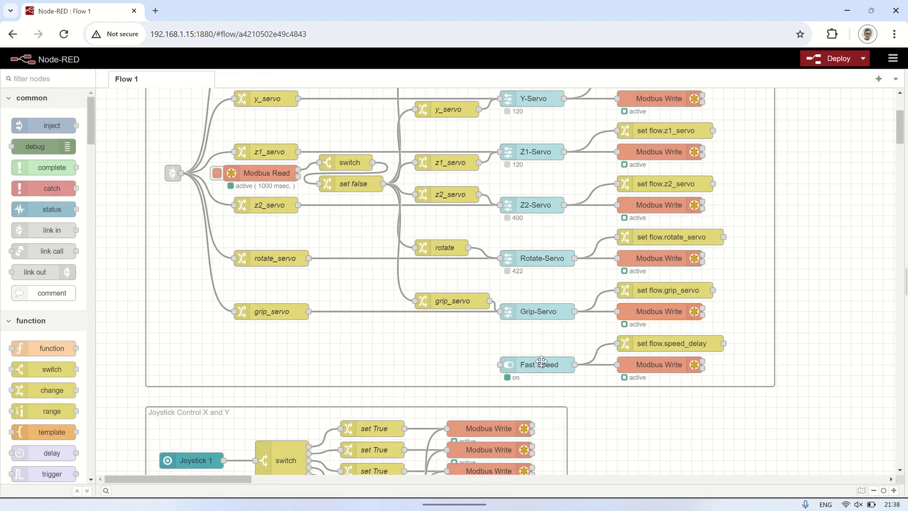
{"action": "double_click", "coordinate": [538, 364]}
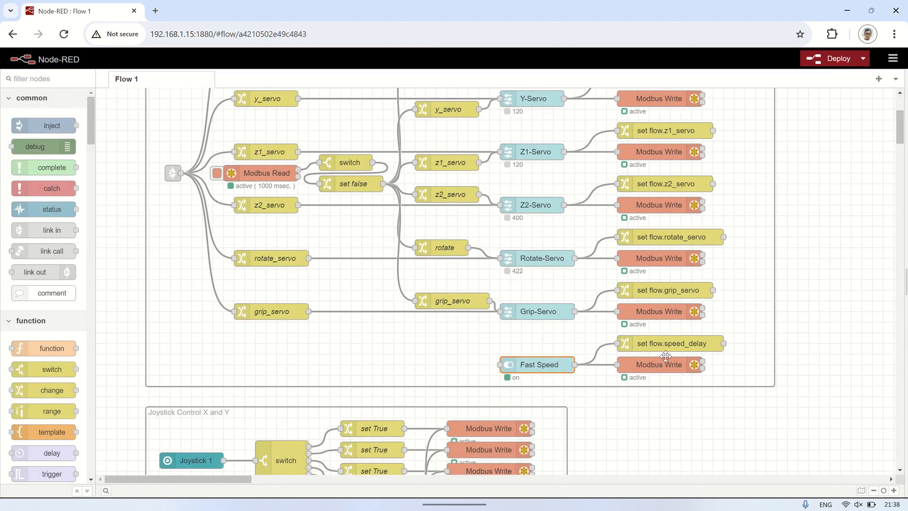
{"action": "double_click", "coordinate": [658, 364]}
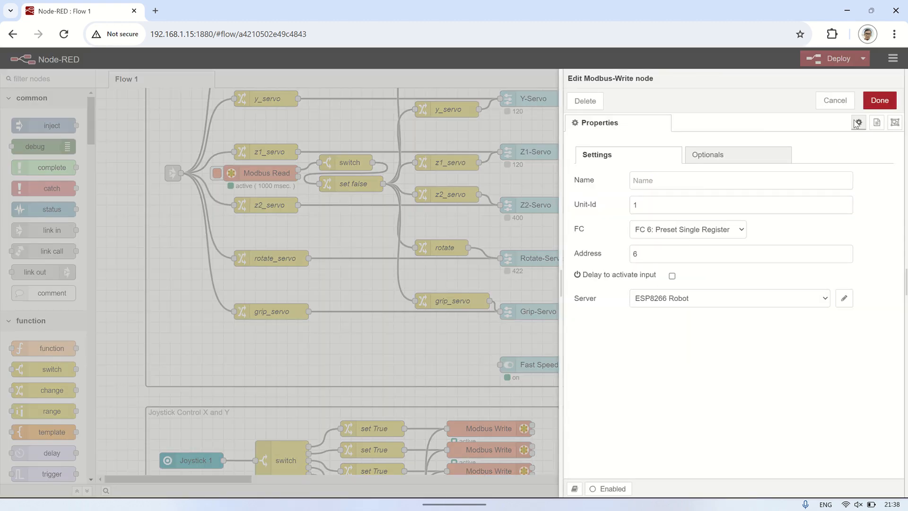
{"action": "left_click", "coordinate": [878, 100]}
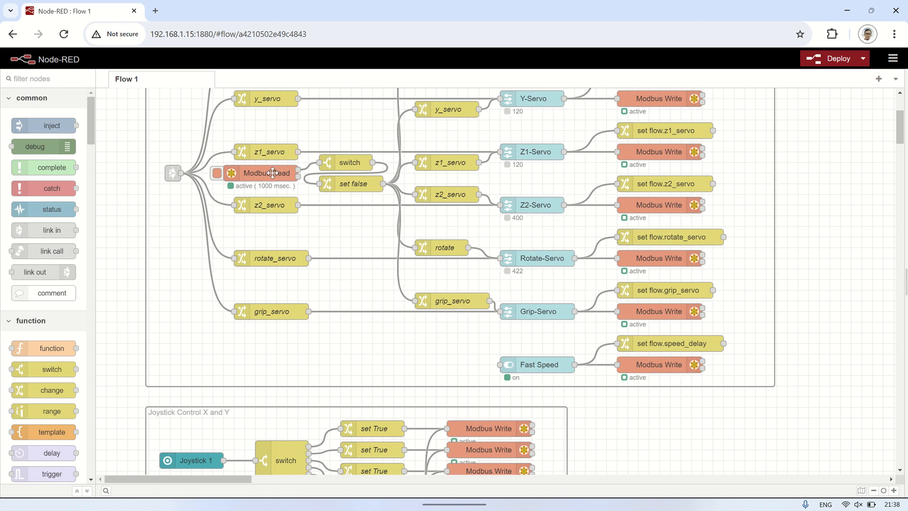
{"action": "double_click", "coordinate": [266, 173]}
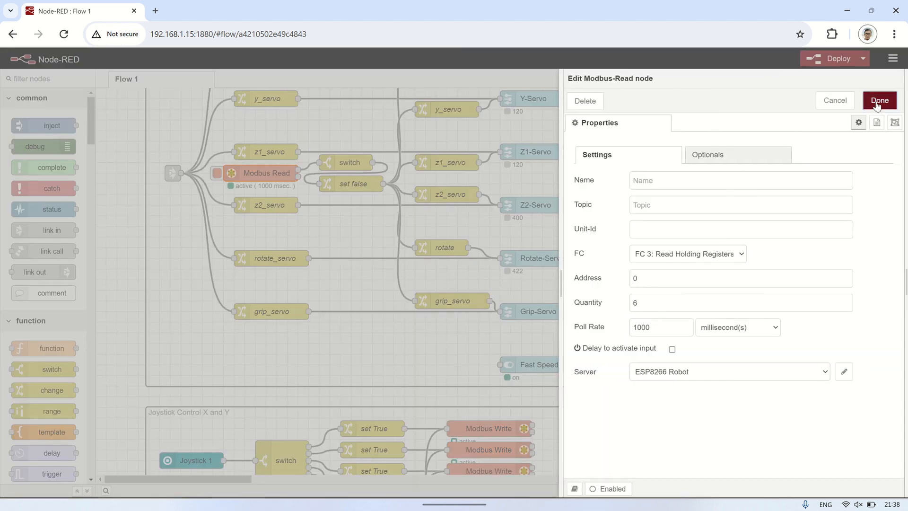
{"action": "left_click", "coordinate": [878, 100]}
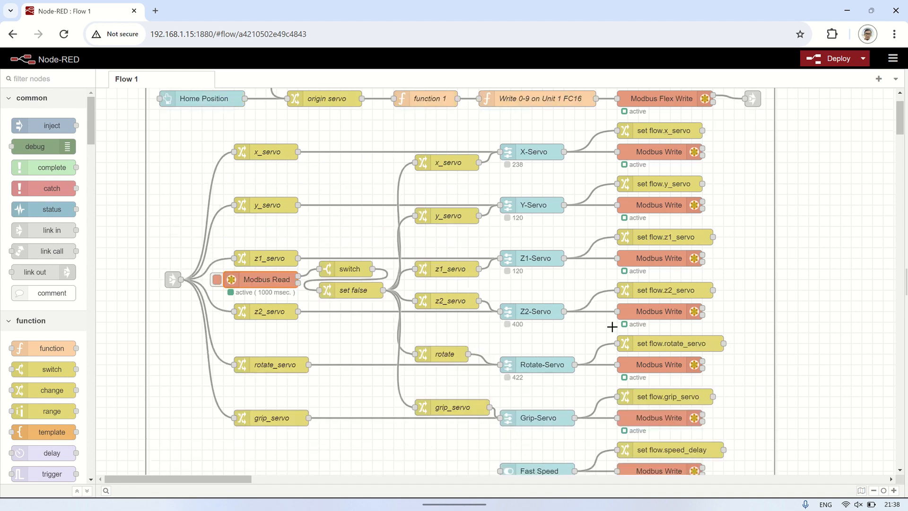
Inspect the Joystick 1 node and its direction switch rules, including the up rule
{"action": "scroll", "scroll_direction": "down", "scroll_amount": 3}
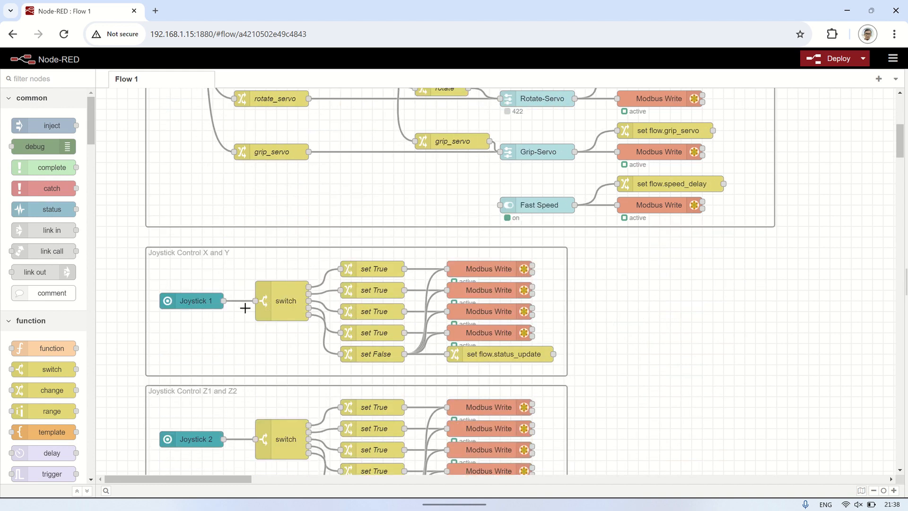
{"action": "double_click", "coordinate": [197, 300]}
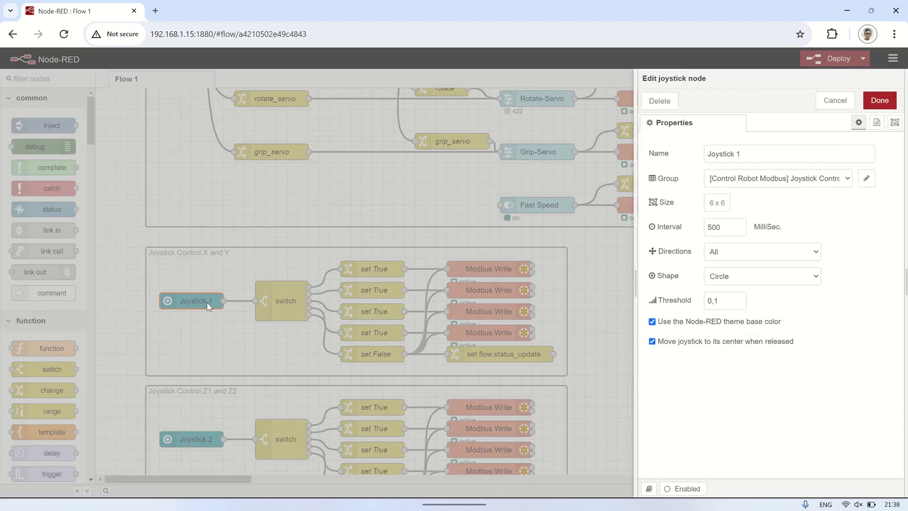
{"action": "mouse_move", "coordinate": [780, 221]}
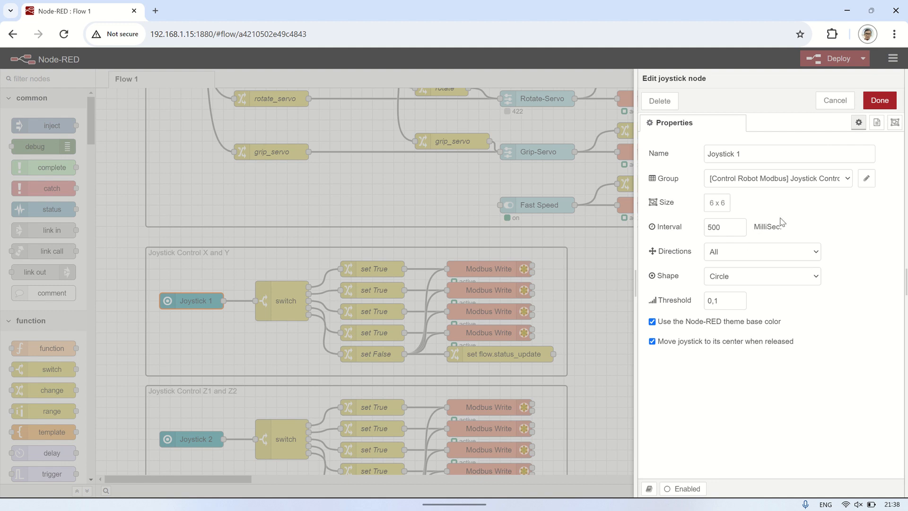
{"action": "left_click", "coordinate": [723, 227]}
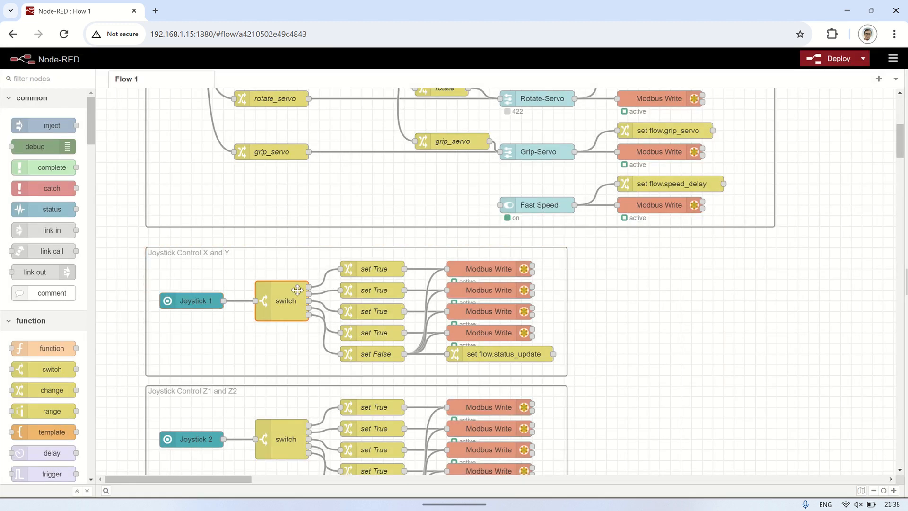
{"action": "double_click", "coordinate": [286, 301]}
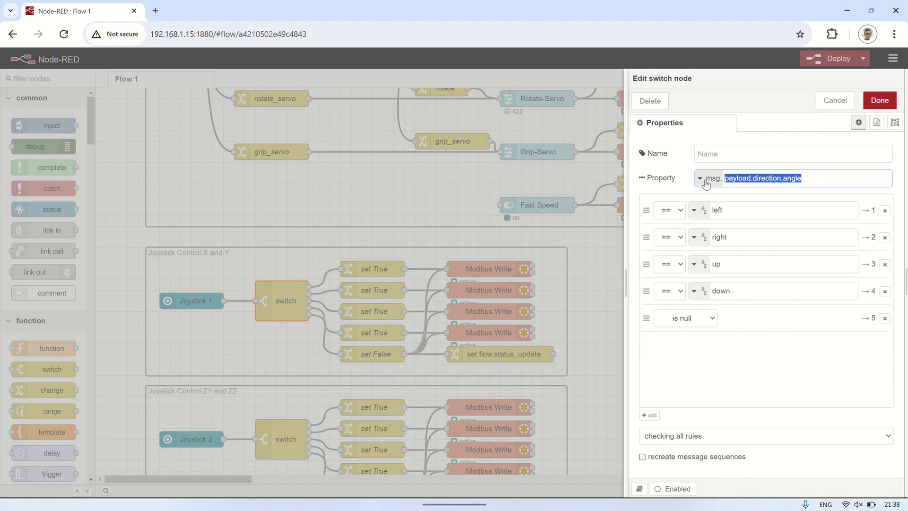
{"action": "double_click", "coordinate": [716, 263]}
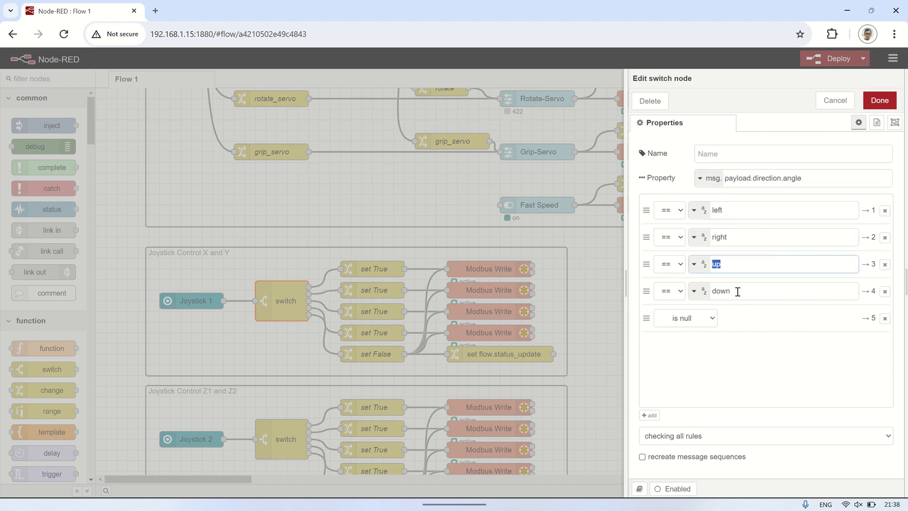
{"action": "left_click", "coordinate": [878, 100]}
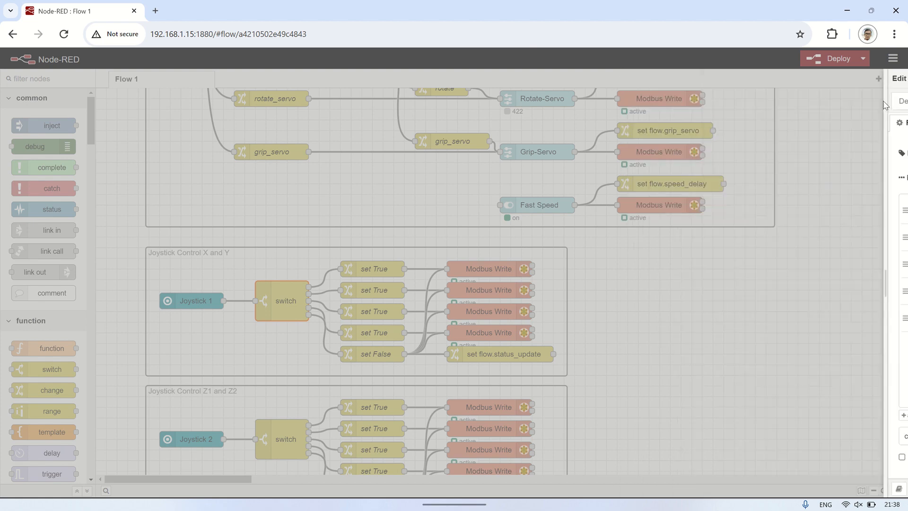
Review the set True/False and joystick Modbus Write nodes, then deploy the flow
{"action": "double_click", "coordinate": [373, 269]}
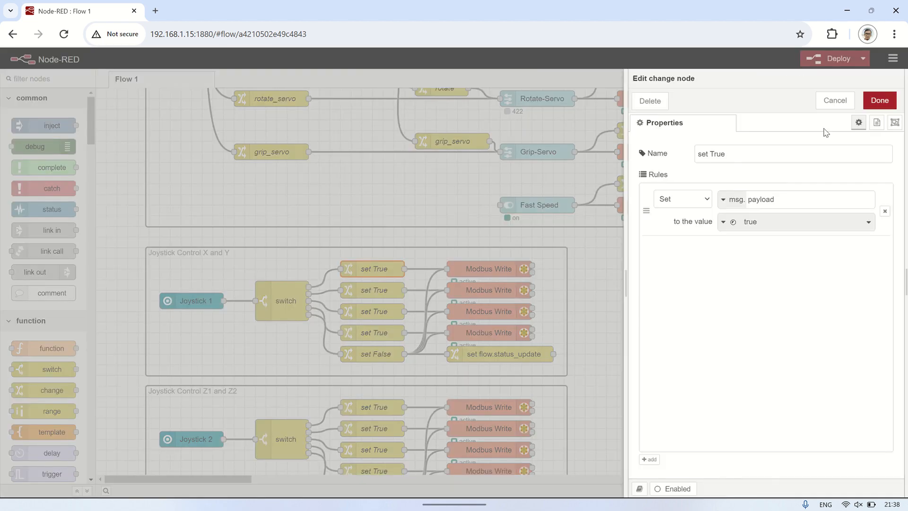
{"action": "double_click", "coordinate": [490, 269]}
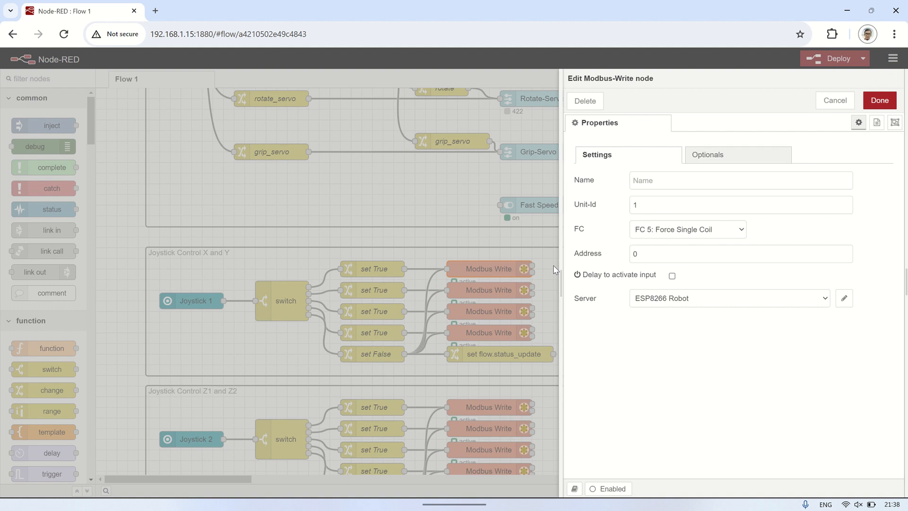
{"action": "mouse_move", "coordinate": [833, 100]}
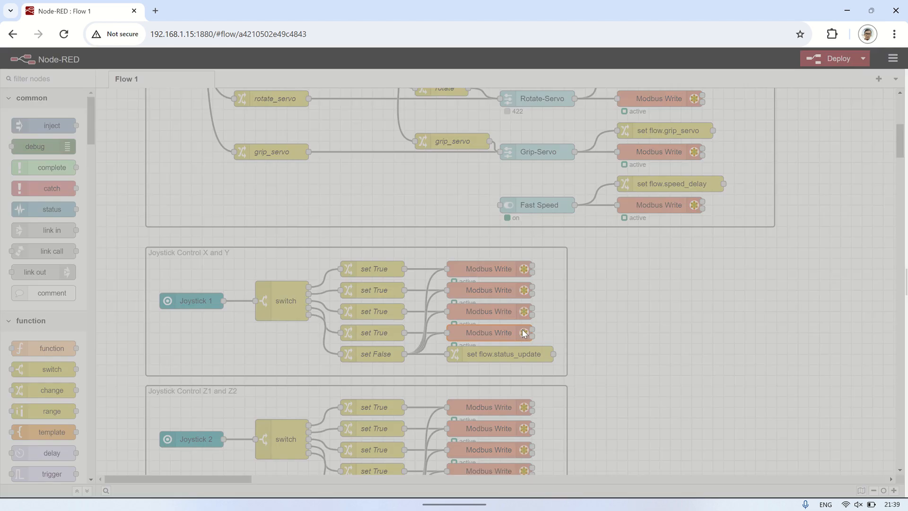
{"action": "mouse_move", "coordinate": [603, 266]}
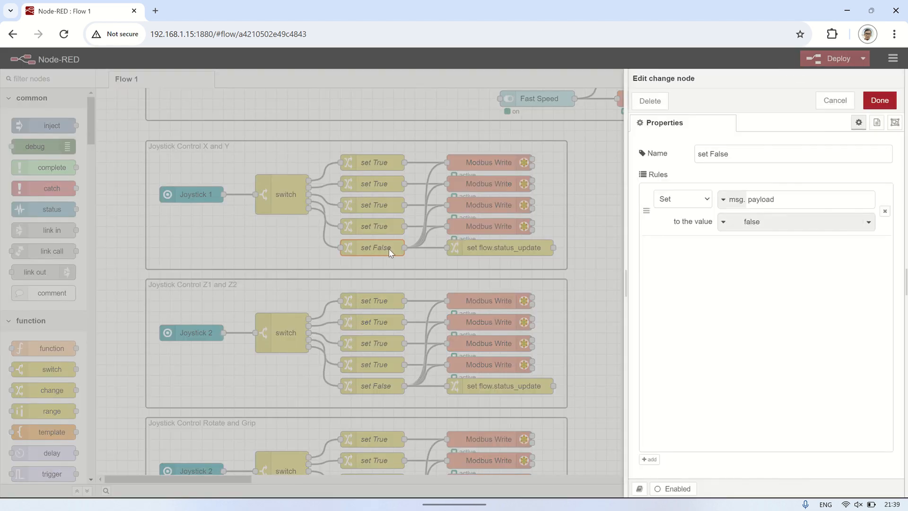
{"action": "left_click", "coordinate": [879, 100]}
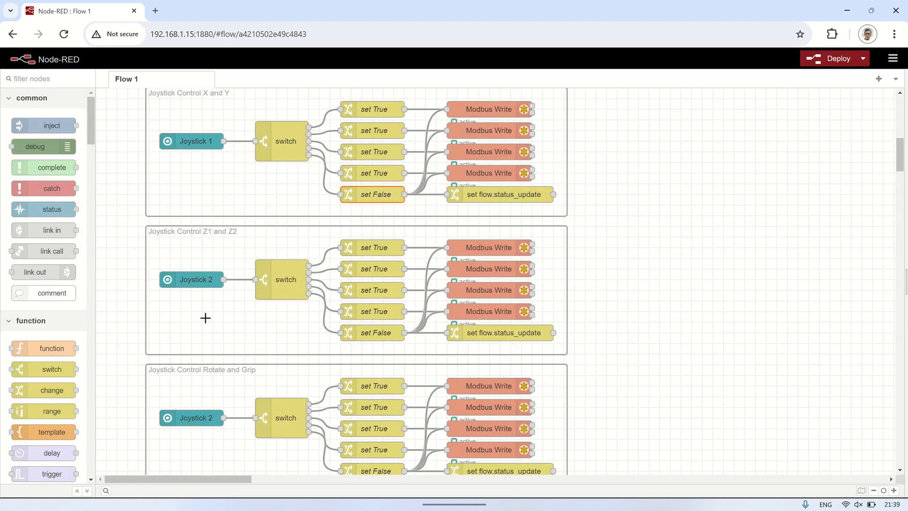
{"action": "scroll", "scroll_direction": "down", "scroll_amount": 3}
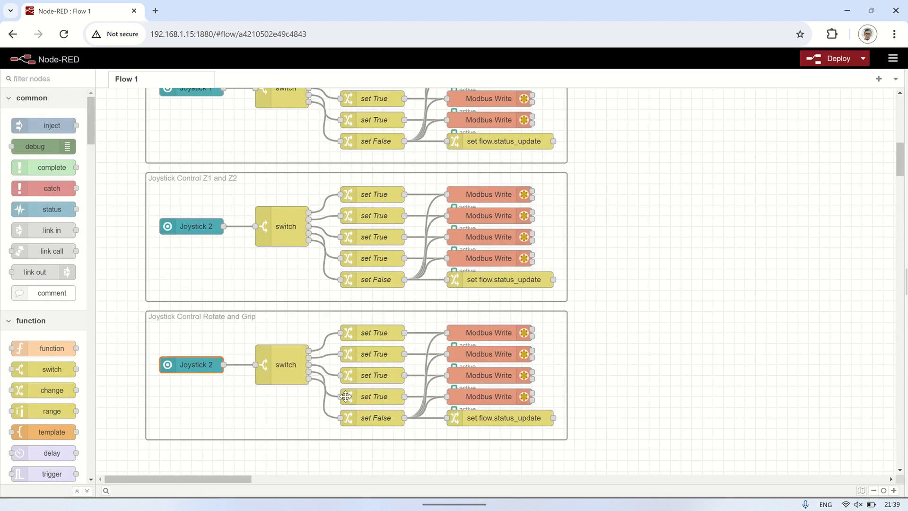
{"action": "scroll", "scroll_direction": "down", "scroll_amount": 3}
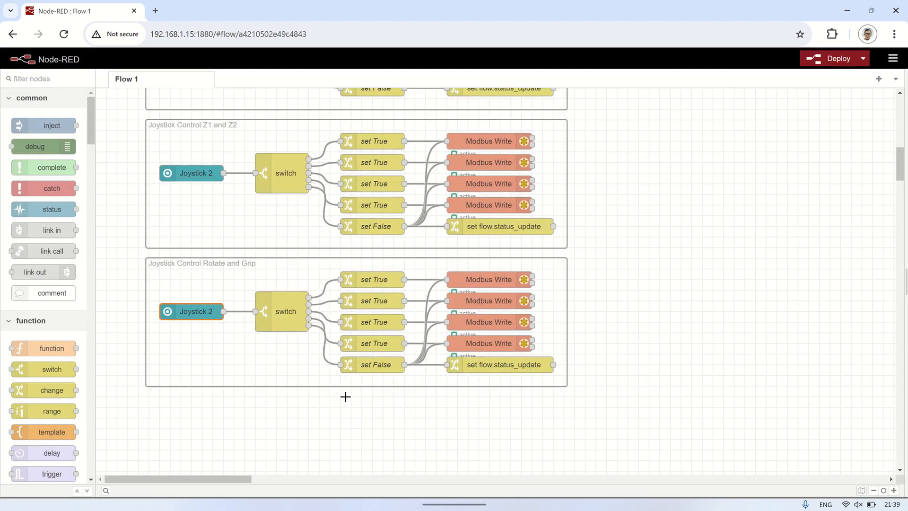
{"action": "scroll", "scroll_direction": "up", "scroll_amount": 3}
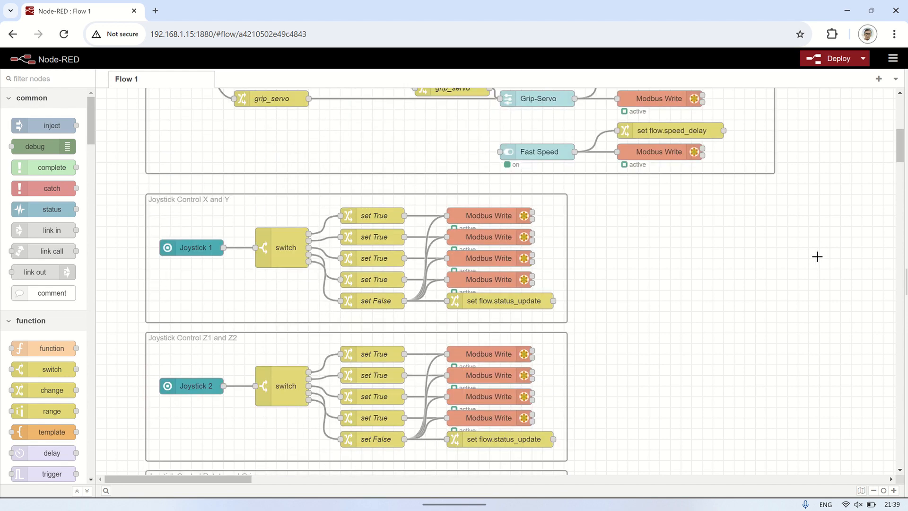
{"action": "scroll", "scroll_direction": "up", "scroll_amount": 3}
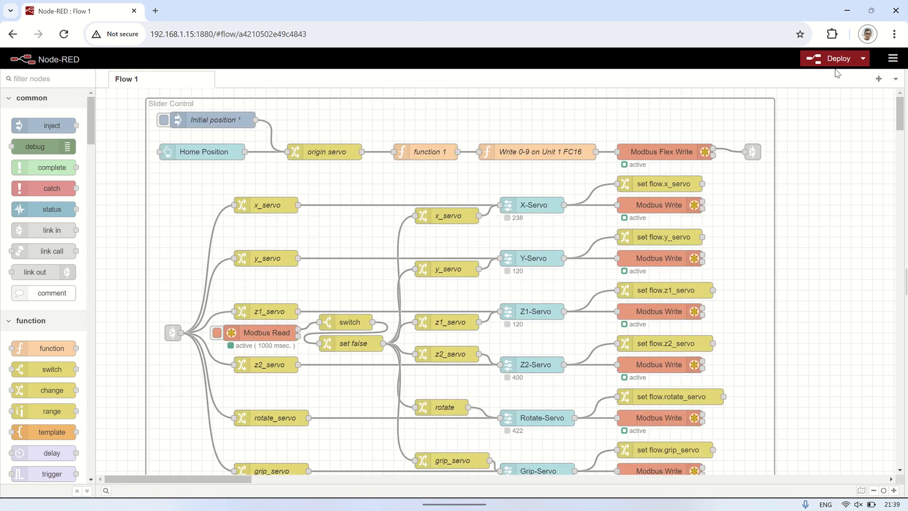
{"action": "left_click", "coordinate": [835, 58]}
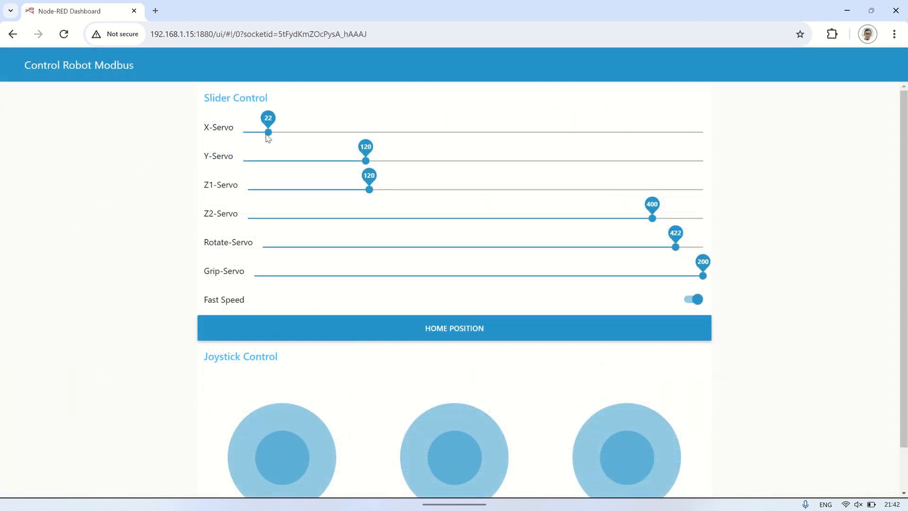
Drag the X-Servo slider to about 230 and adjust the other servo sliders on the dashboard
{"action": "left_click_drag", "start_coordinate": [268, 132], "coordinate": [335, 132]}
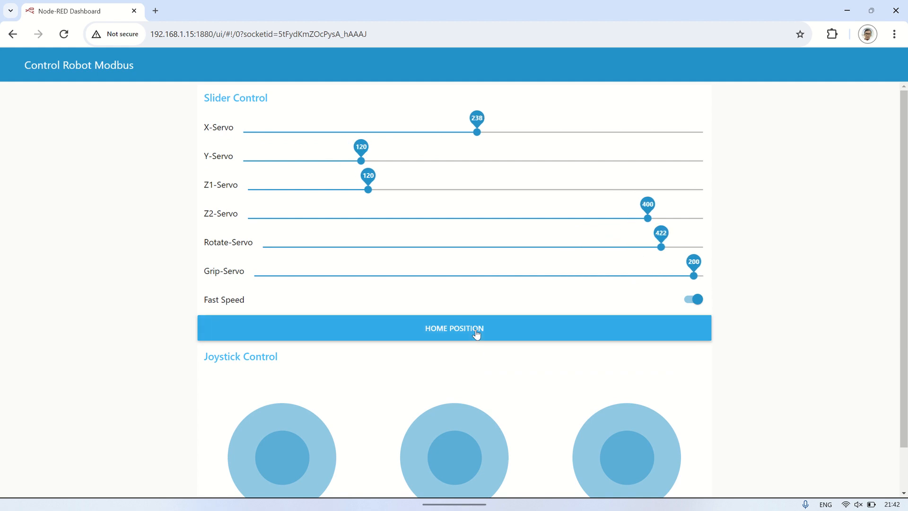
{"action": "scroll", "scroll_direction": "down", "scroll_amount": 3}
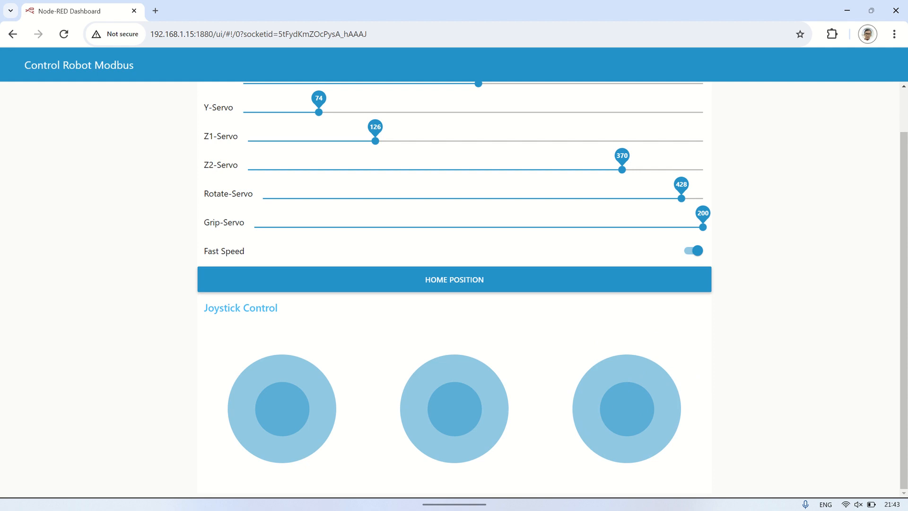
{"action": "scroll", "scroll_direction": "up", "scroll_amount": 3}
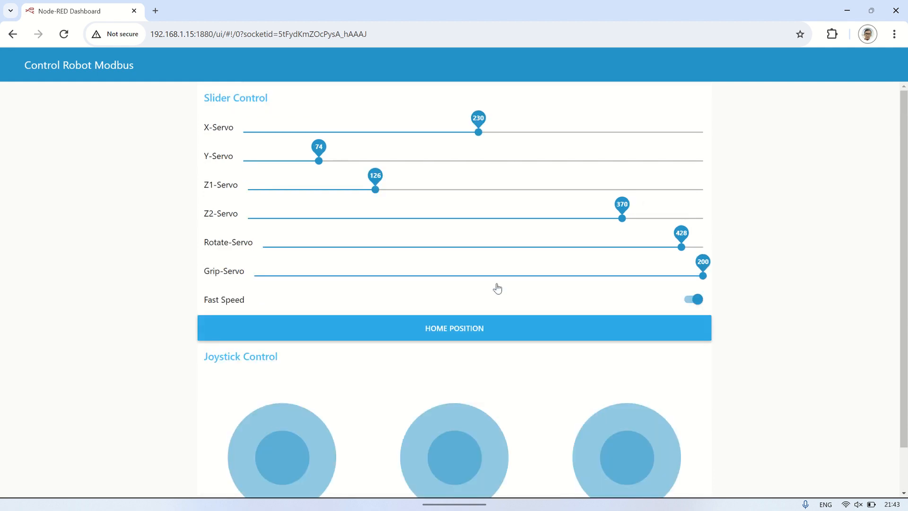
{"action": "left_click", "coordinate": [454, 328]}
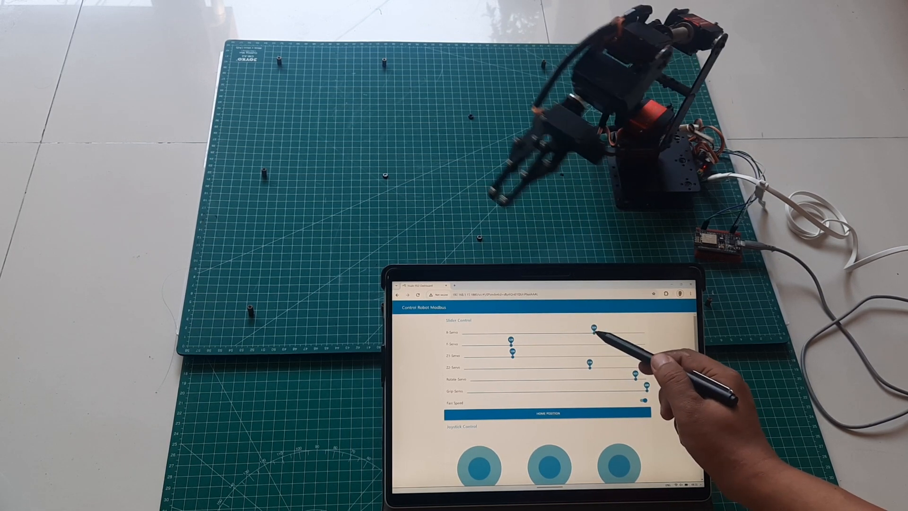
Use the HOME POSITION button to return the robot arm to its home pose
{"action": "left_click", "coordinate": [546, 414]}
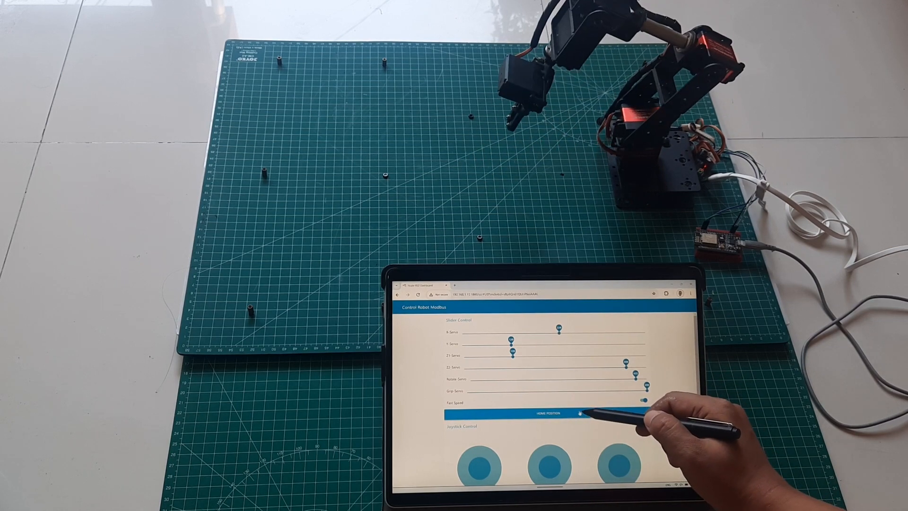
{"action": "left_click", "coordinate": [544, 414]}
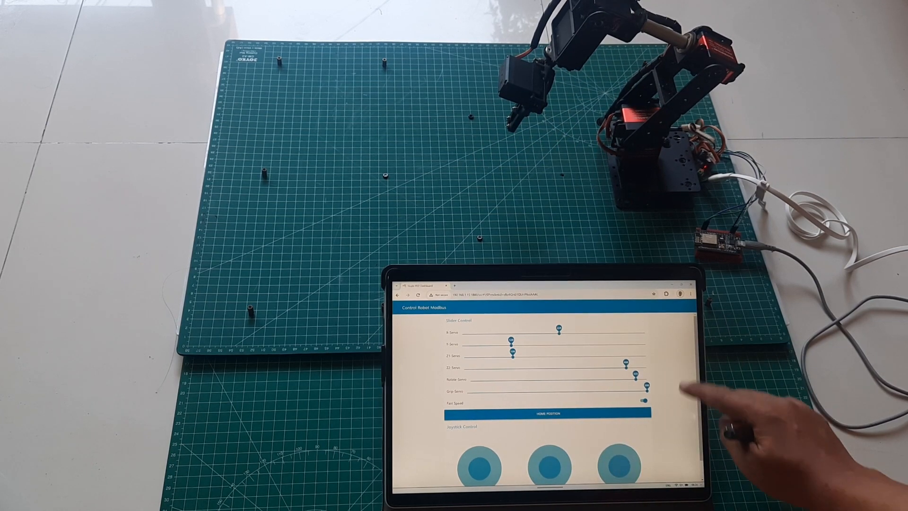